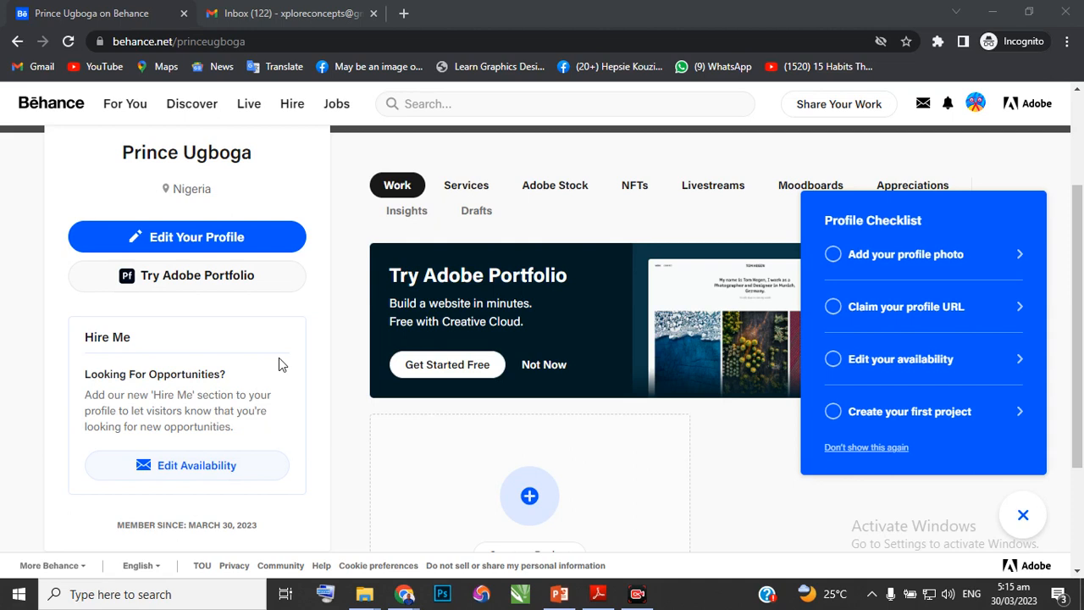
mouse_move(906, 255)
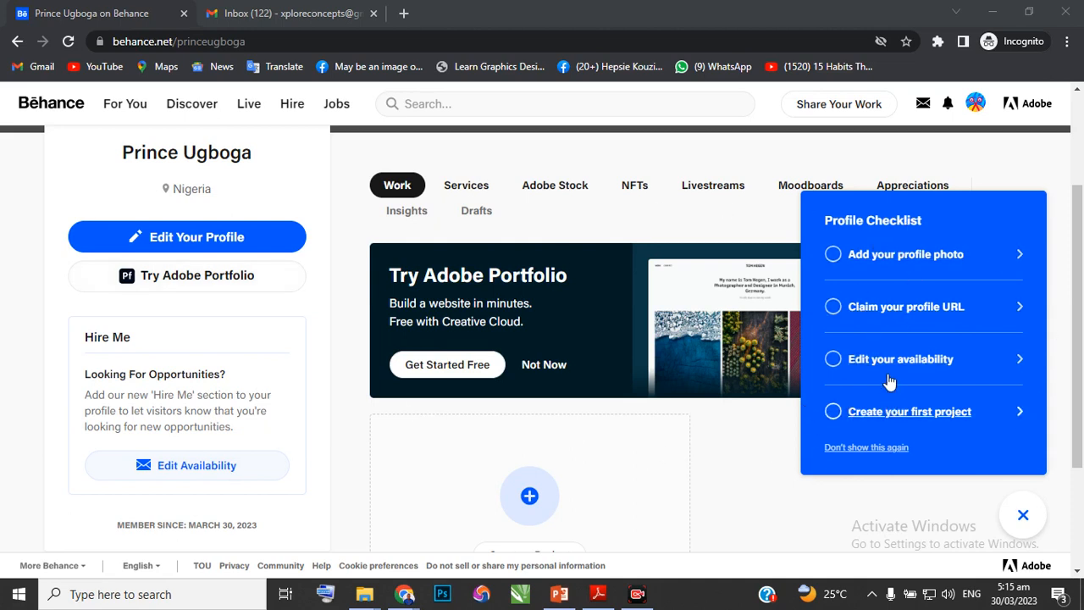
mouse_move(587, 409)
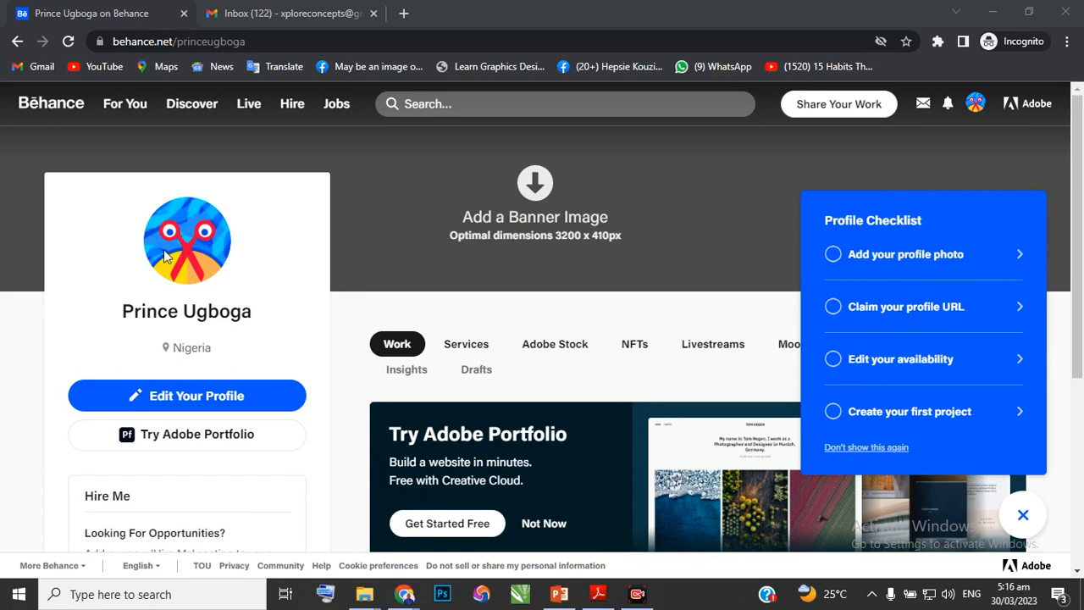
mouse_move(893, 263)
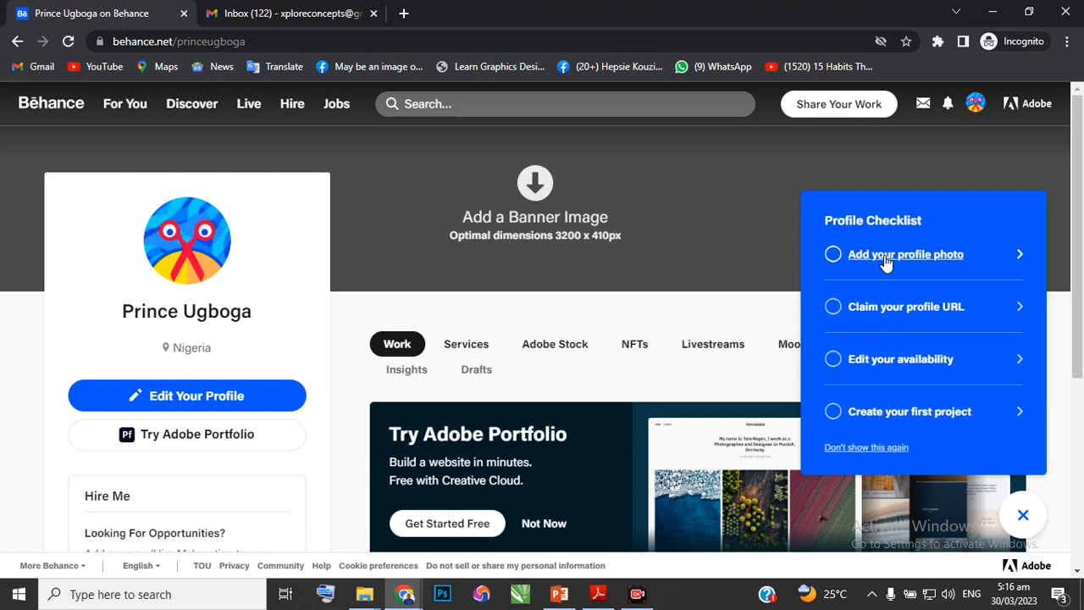
Step: Upload a portrait from the Pictures folder, crop it and save it as the profile photo
click(906, 254)
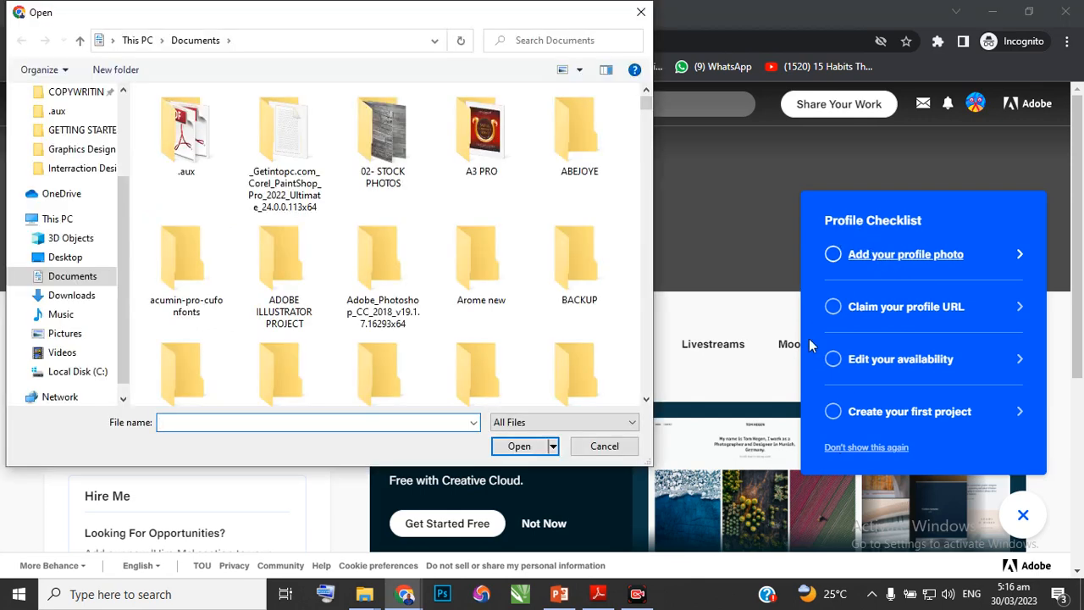
click(480, 370)
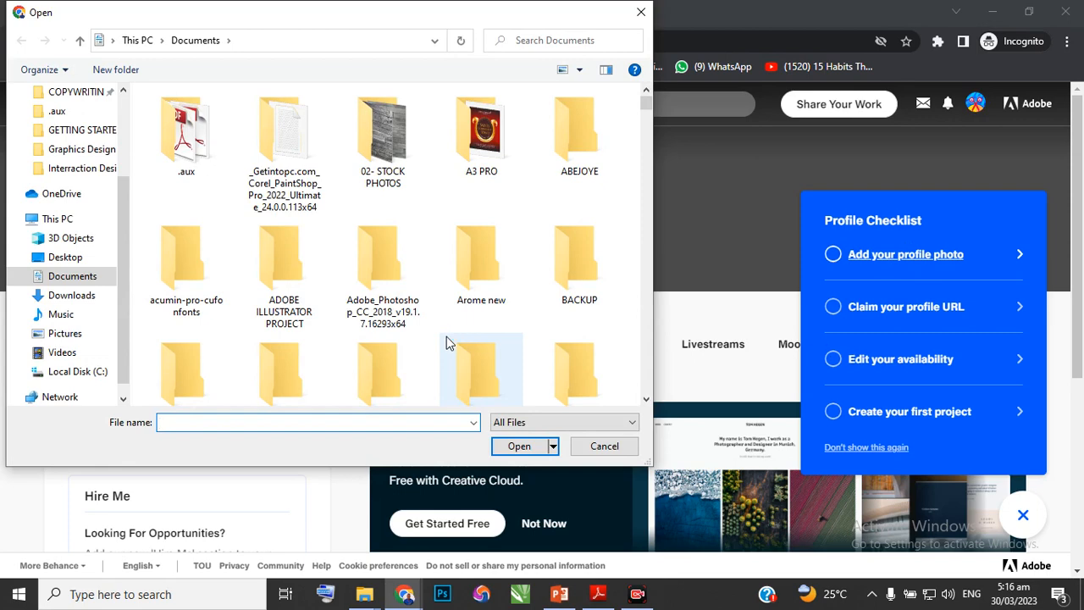
scroll(down, 3)
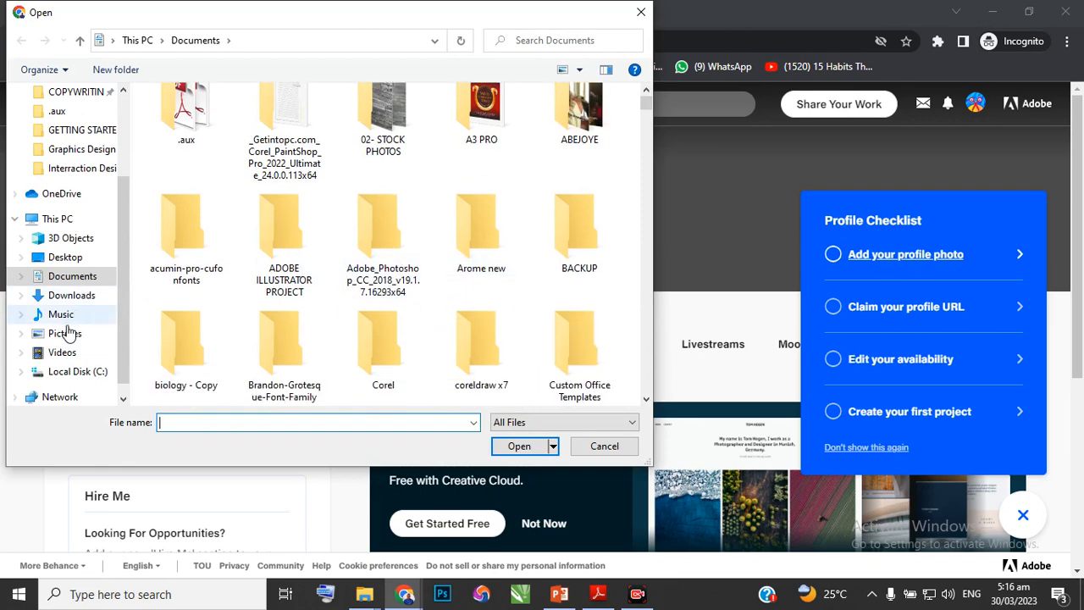
click(65, 333)
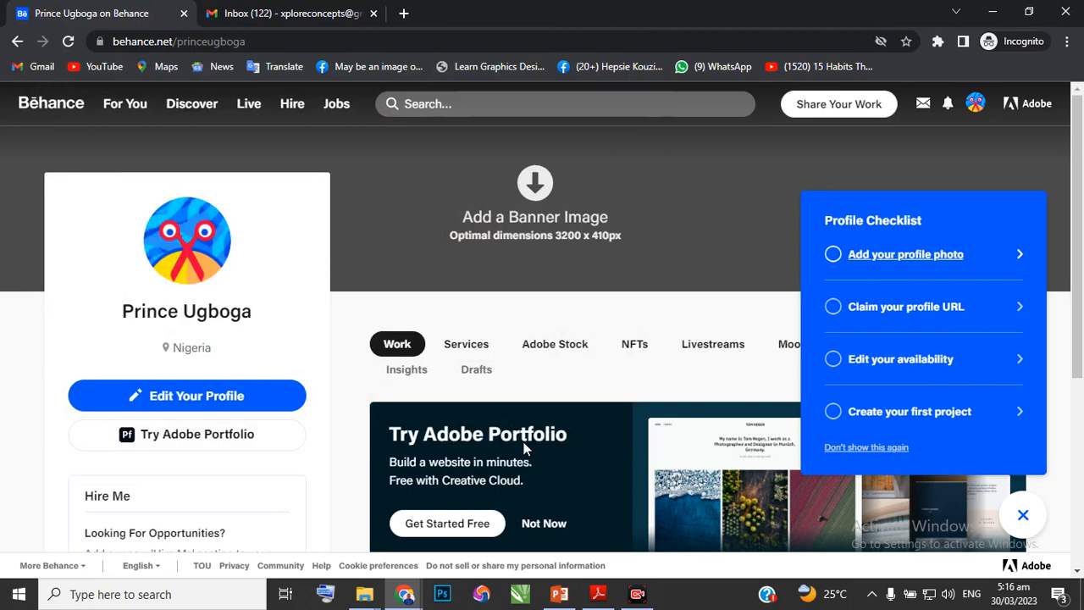
click(905, 255)
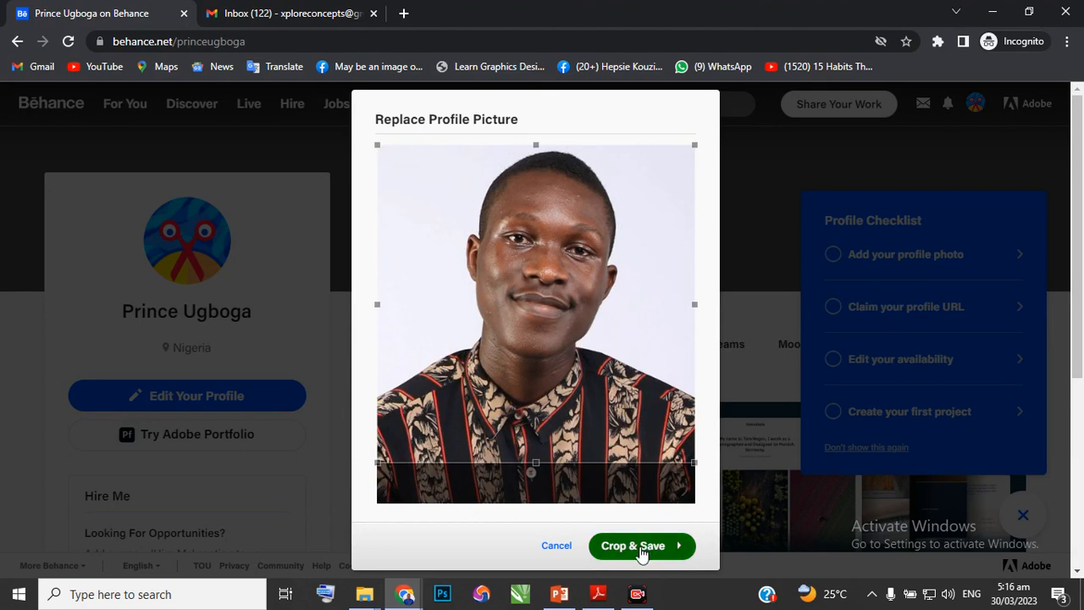
click(633, 545)
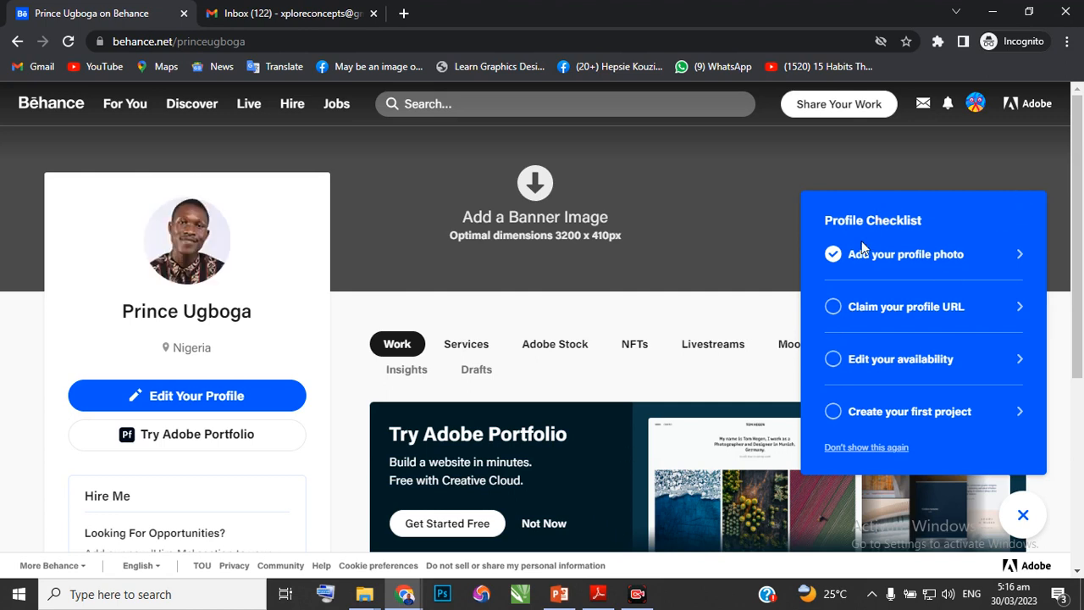
mouse_move(908, 243)
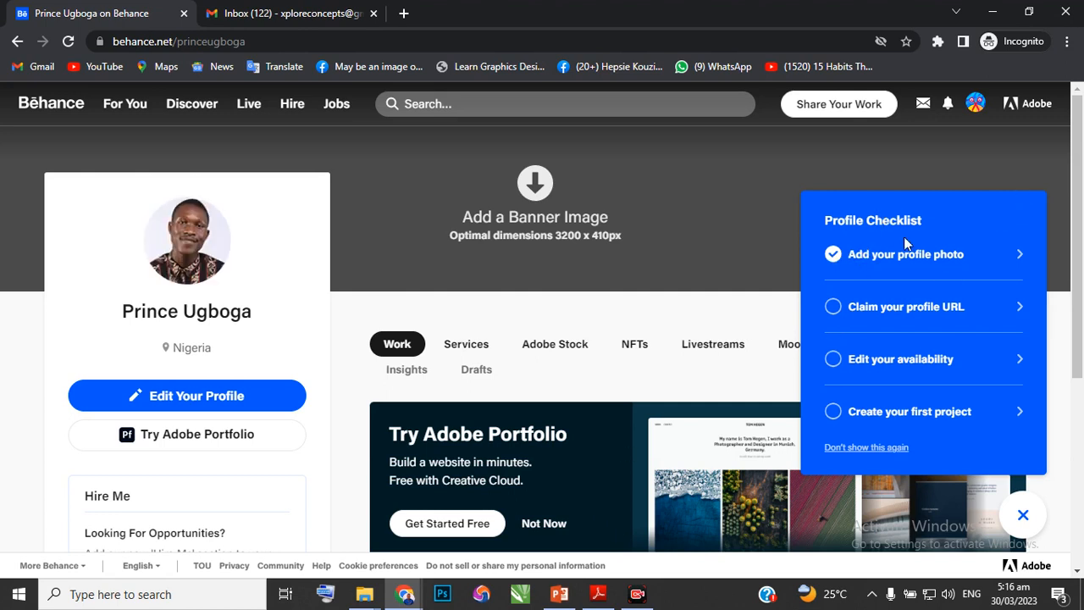
mouse_move(906, 306)
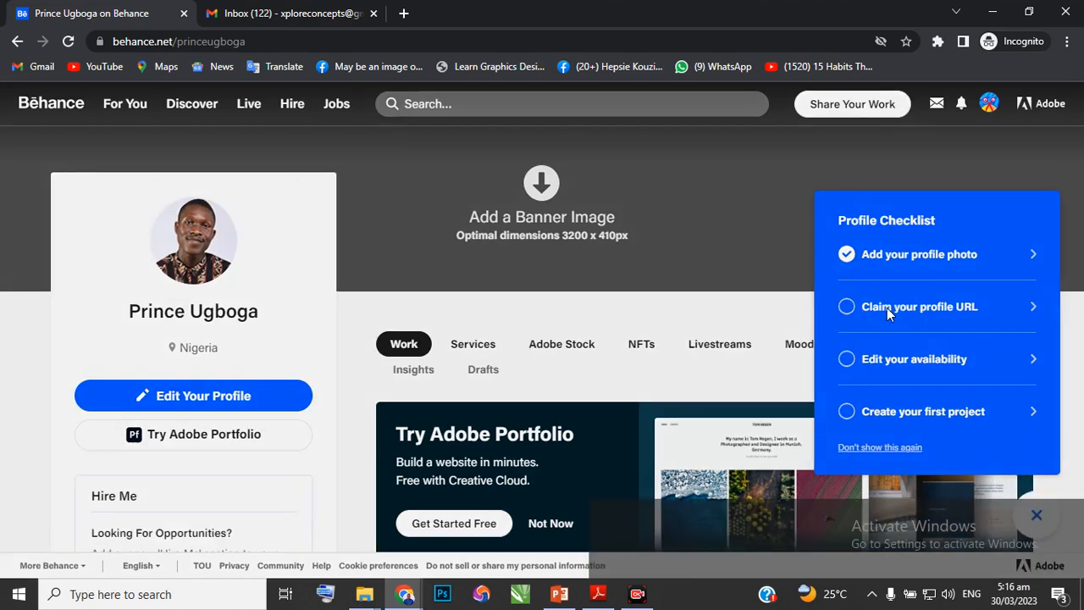
Step: Append 1 to the profile name and save the URL as princeugboga1
click(919, 306)
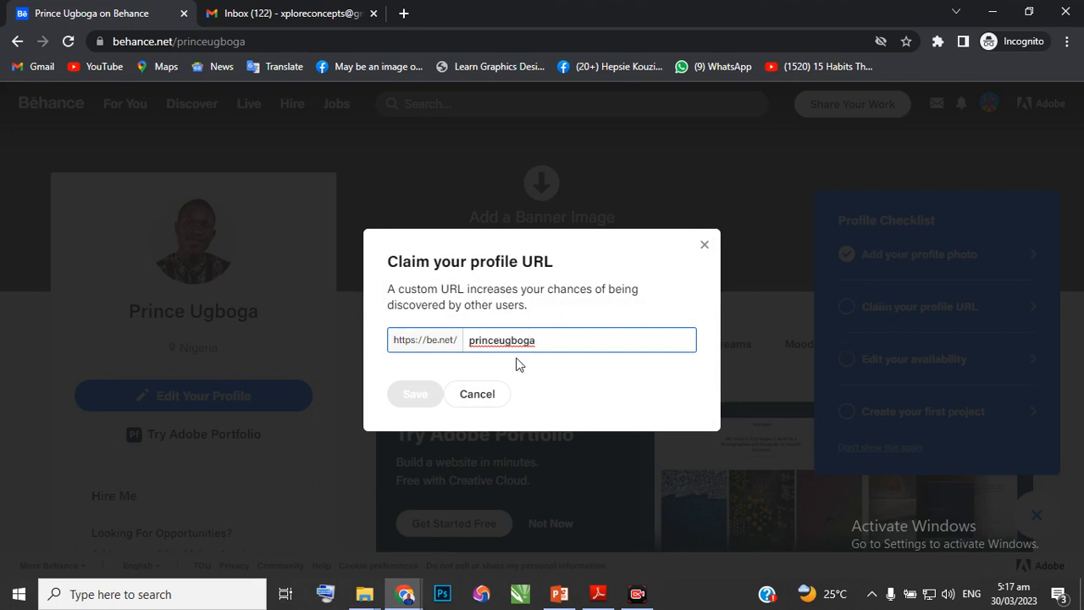
mouse_move(477, 393)
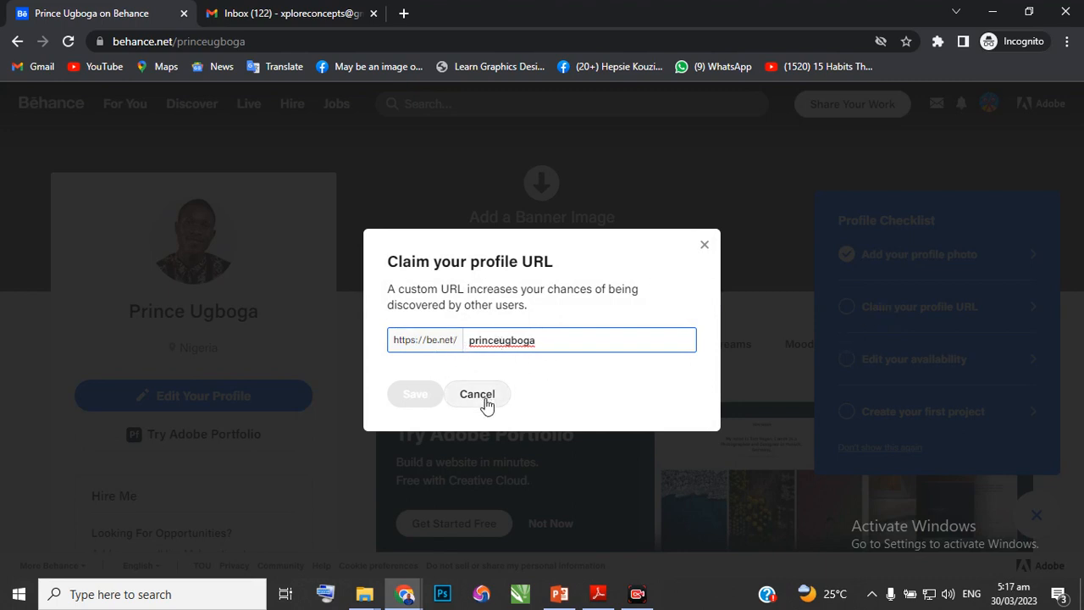
mouse_move(474, 400)
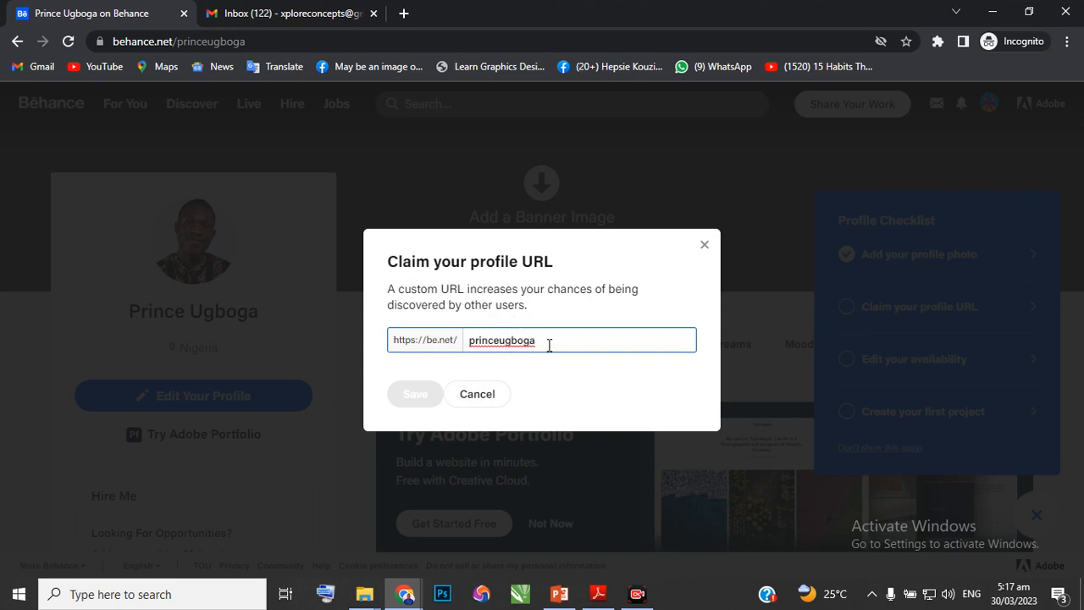
text(1)
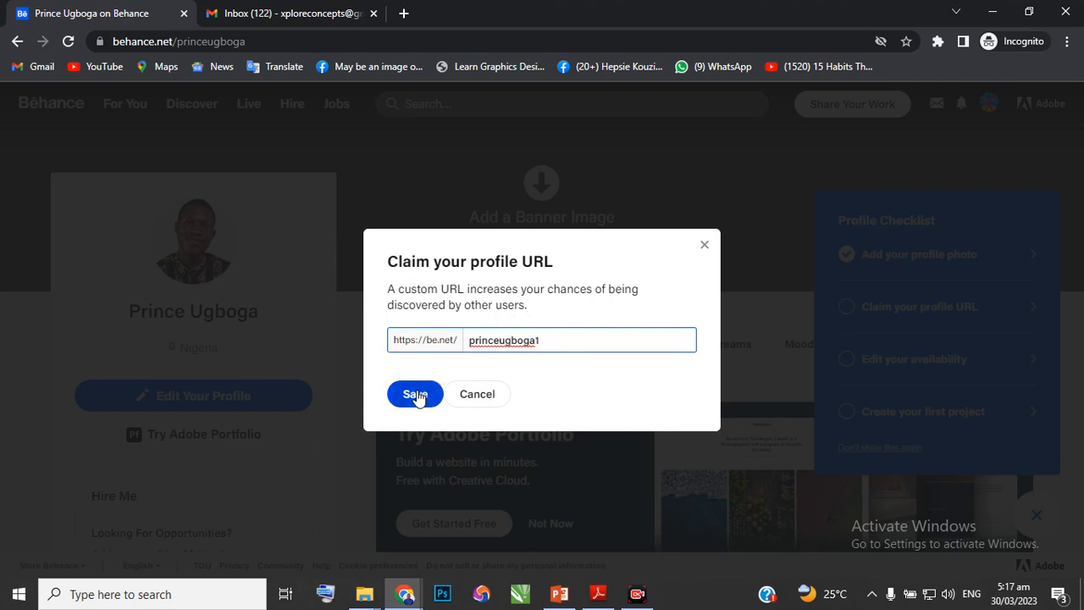
click(415, 394)
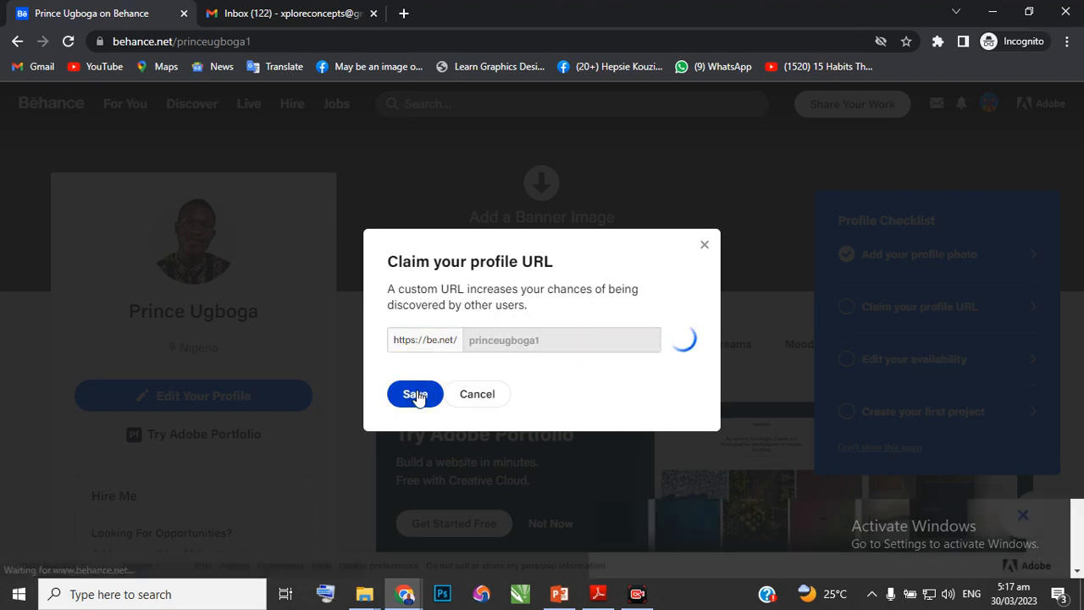
click(414, 394)
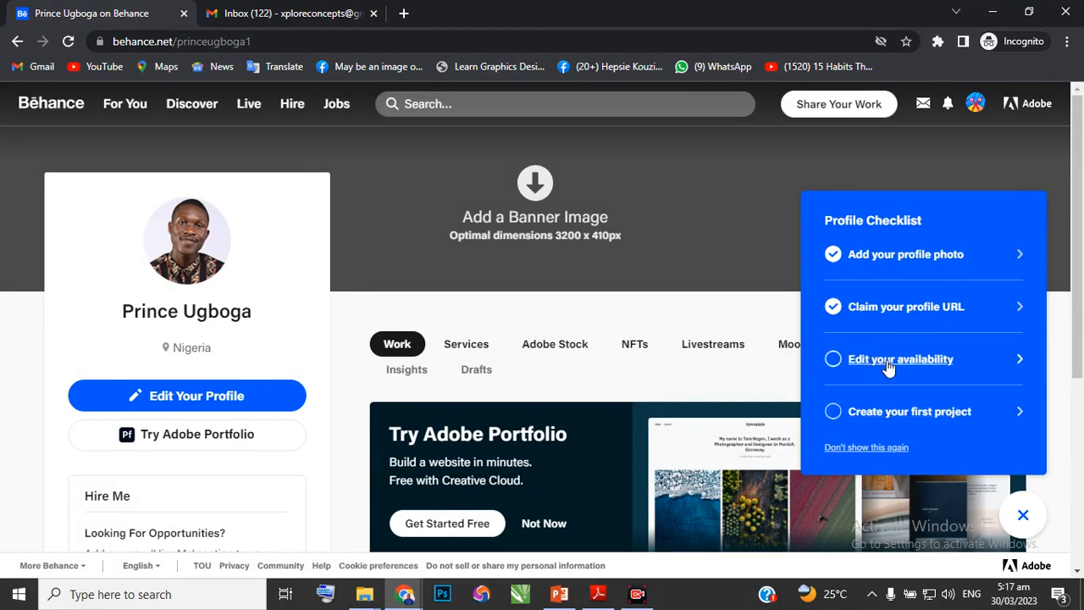
Step: Set availability to full-time jobs with remote opportunities, freelance off, and save
click(900, 358)
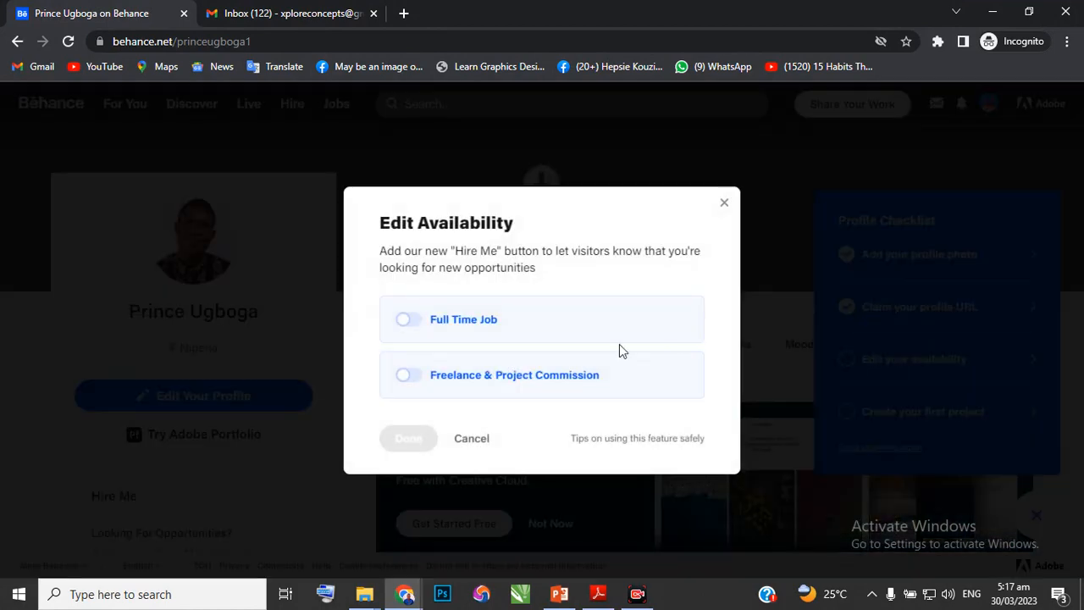
click(408, 319)
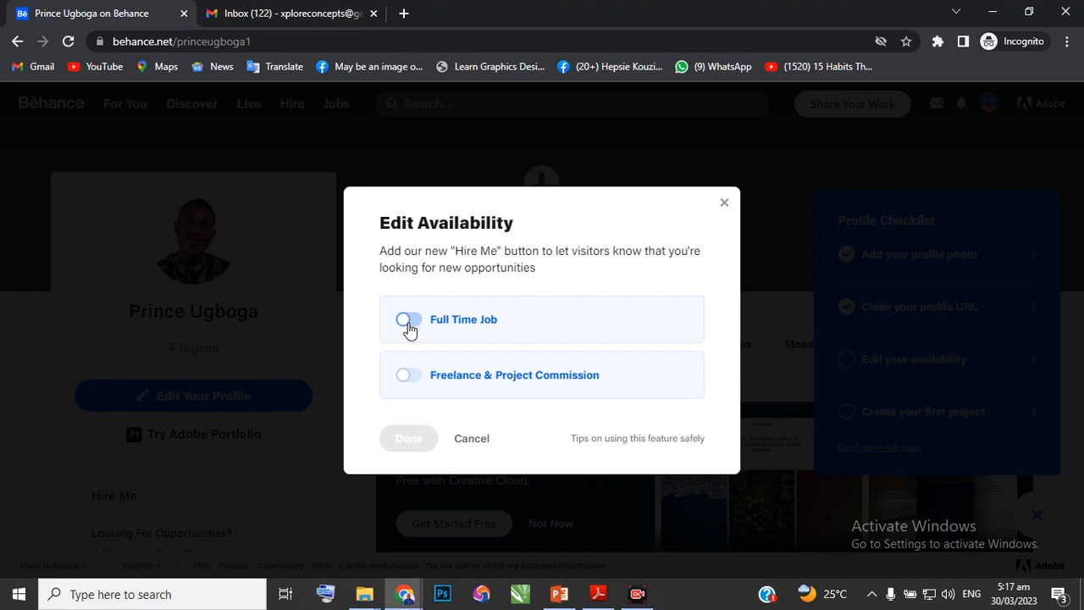
click(410, 319)
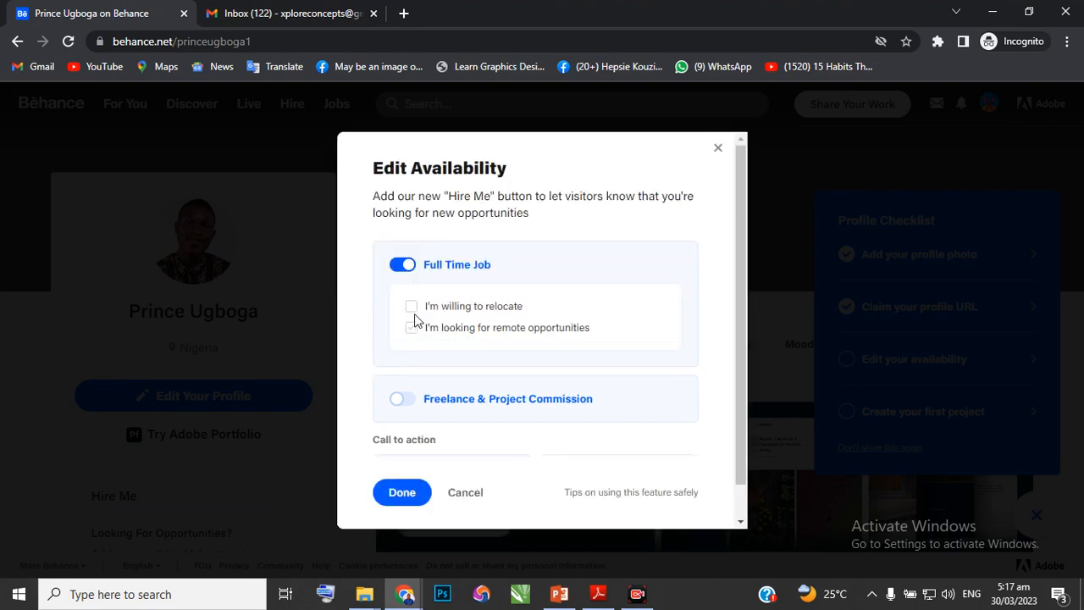
click(411, 327)
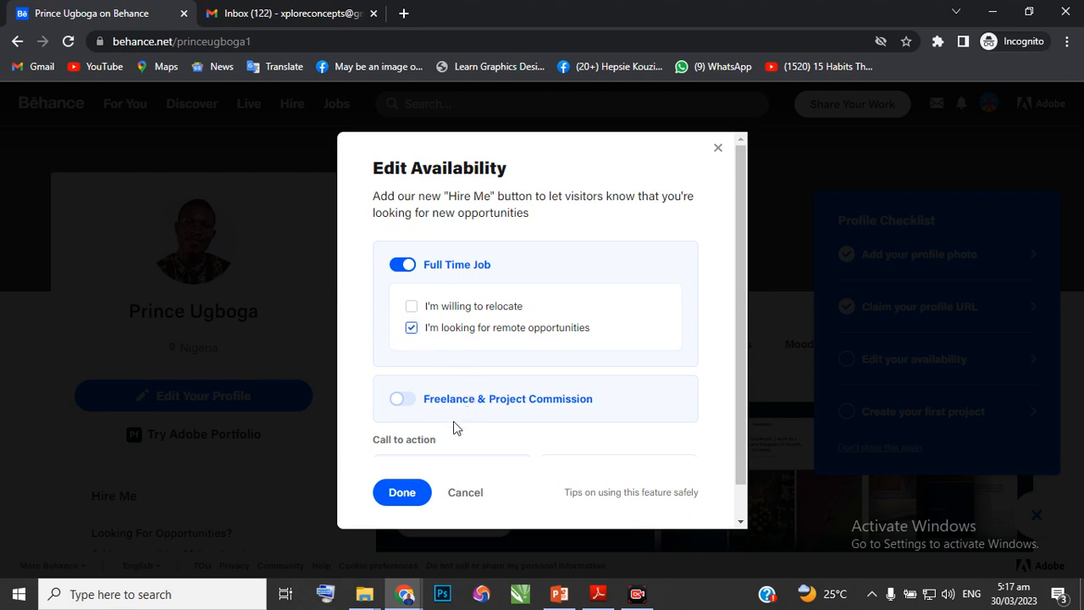
mouse_move(558, 410)
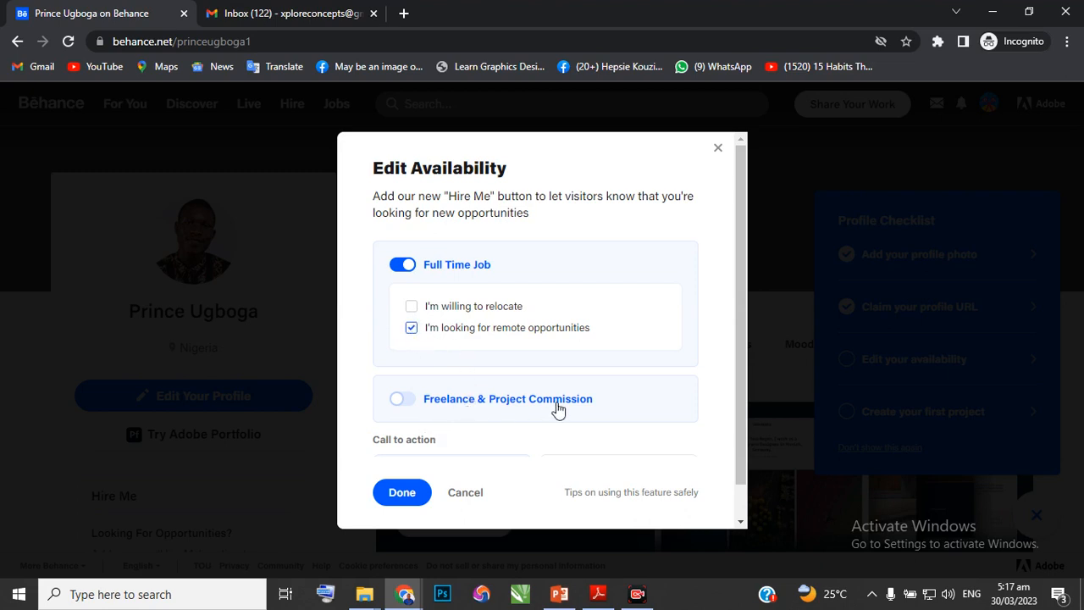
click(402, 398)
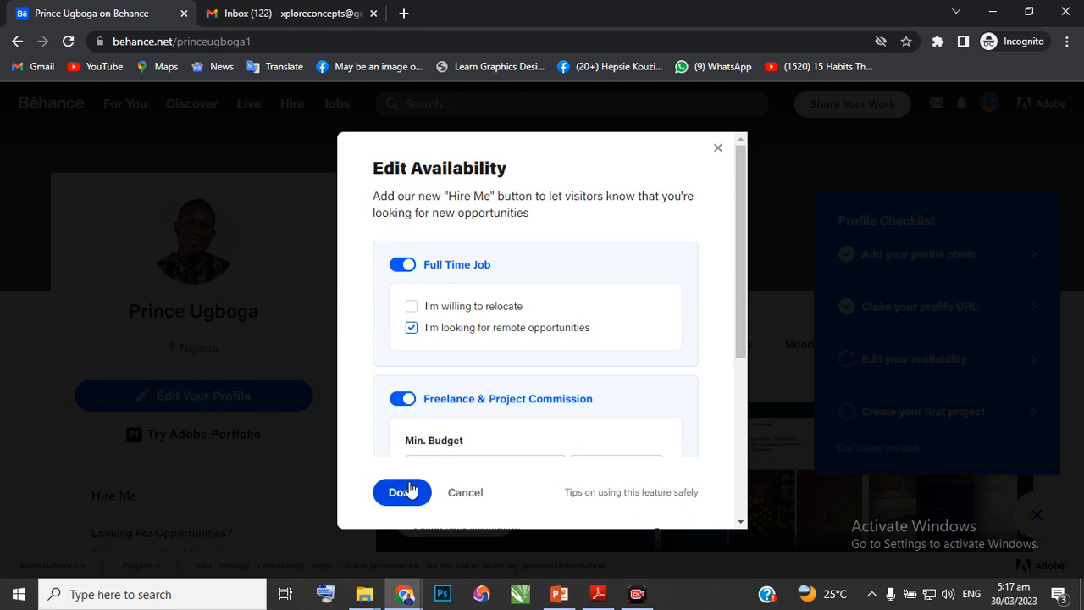
scroll(down, 3)
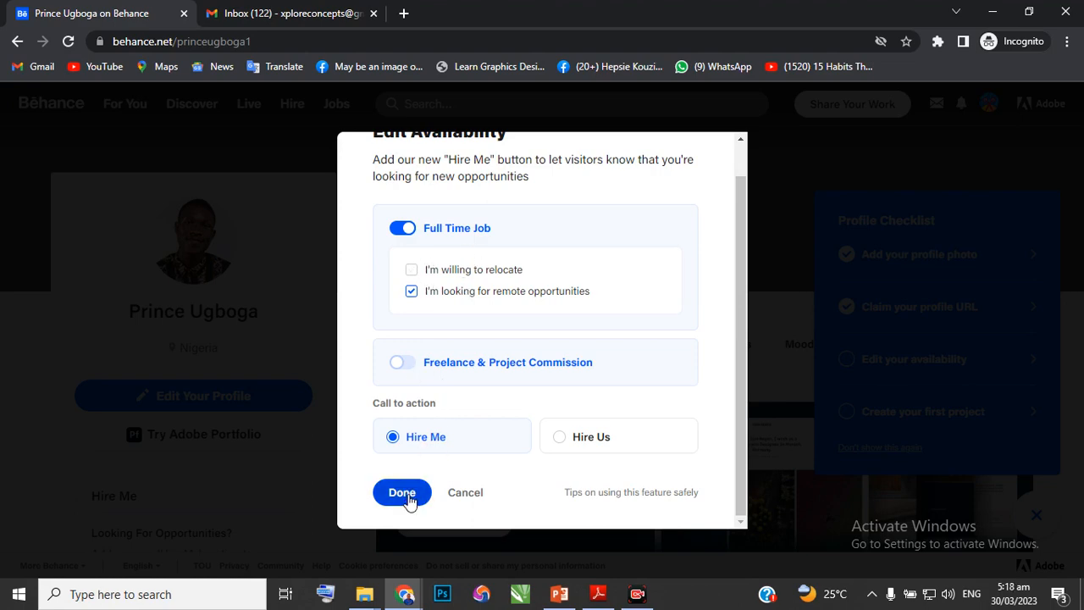
click(401, 492)
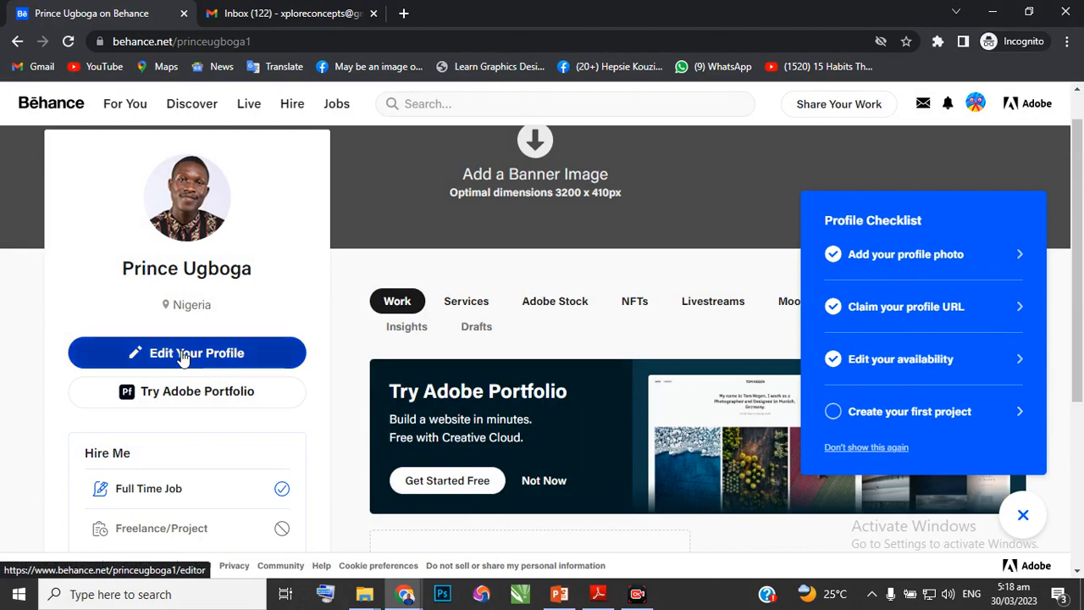
Step: Enter 'Product Designer' as the occupation in the profile editor
click(186, 353)
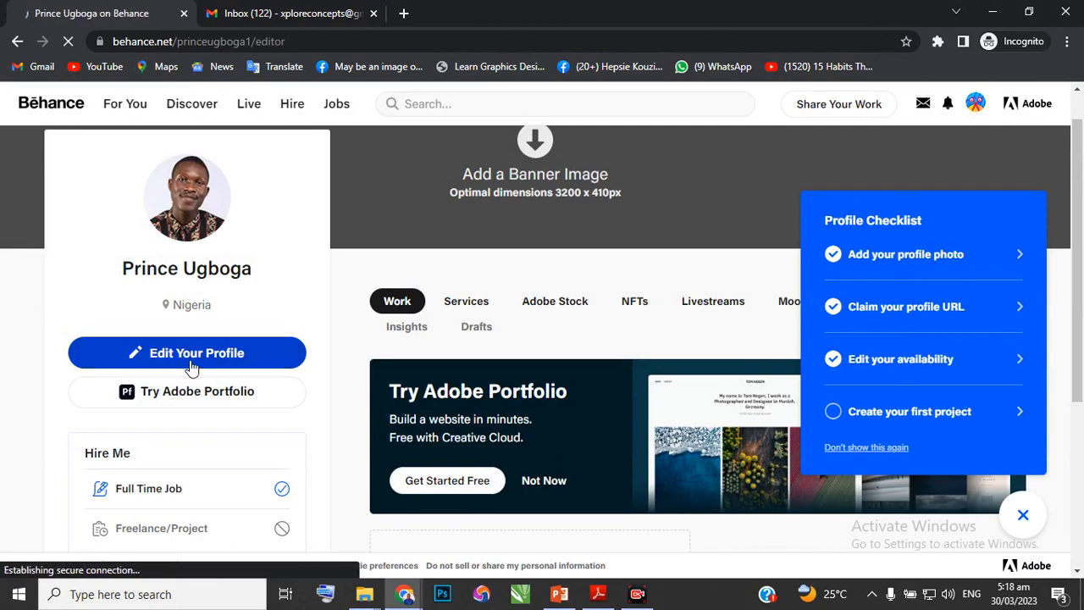
click(186, 352)
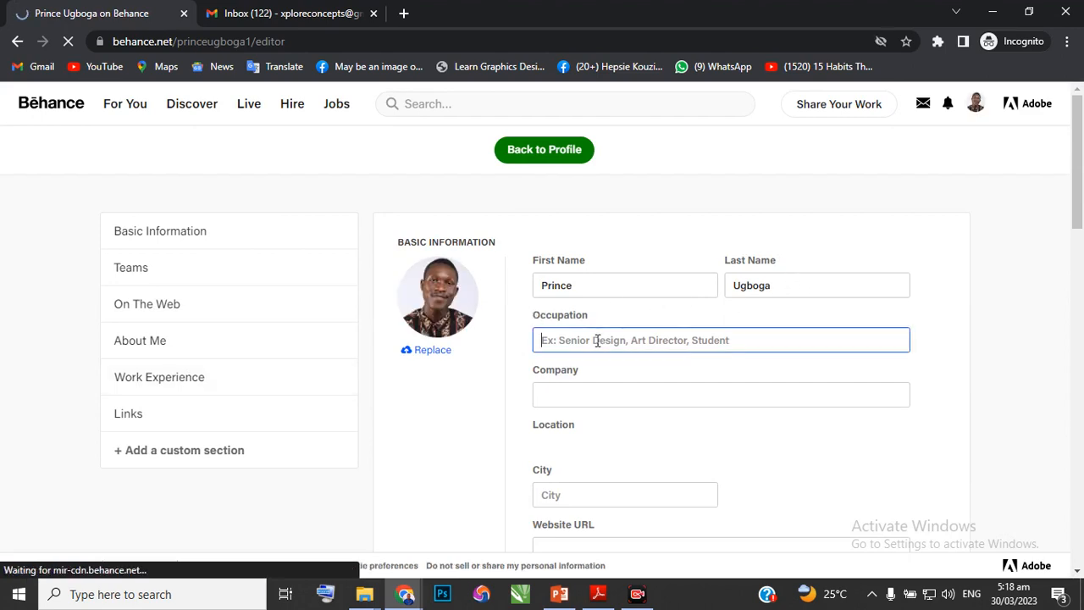
text(Product)
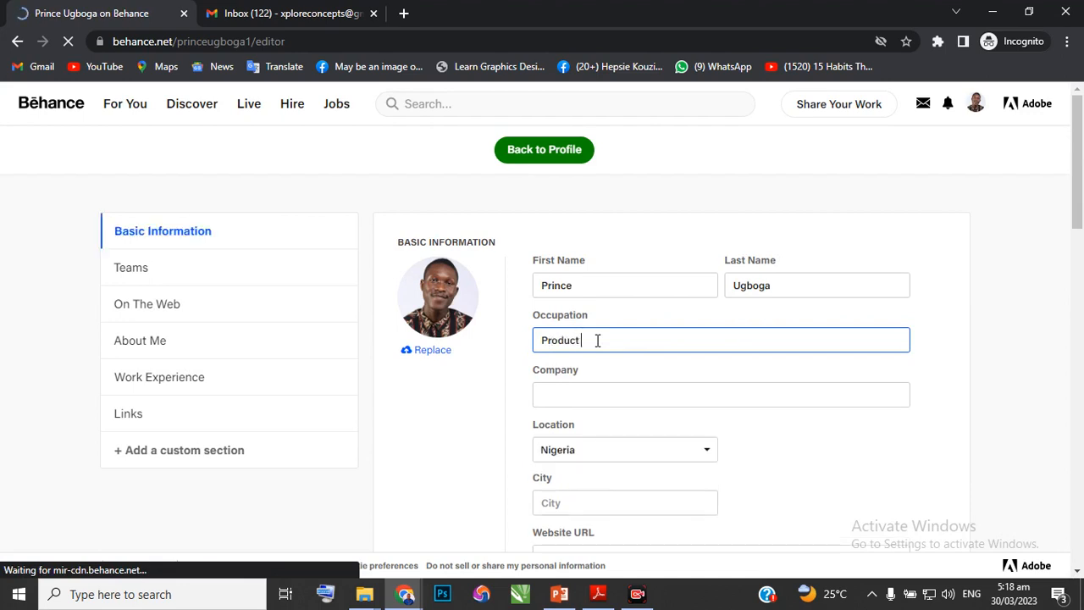
text(Designe)
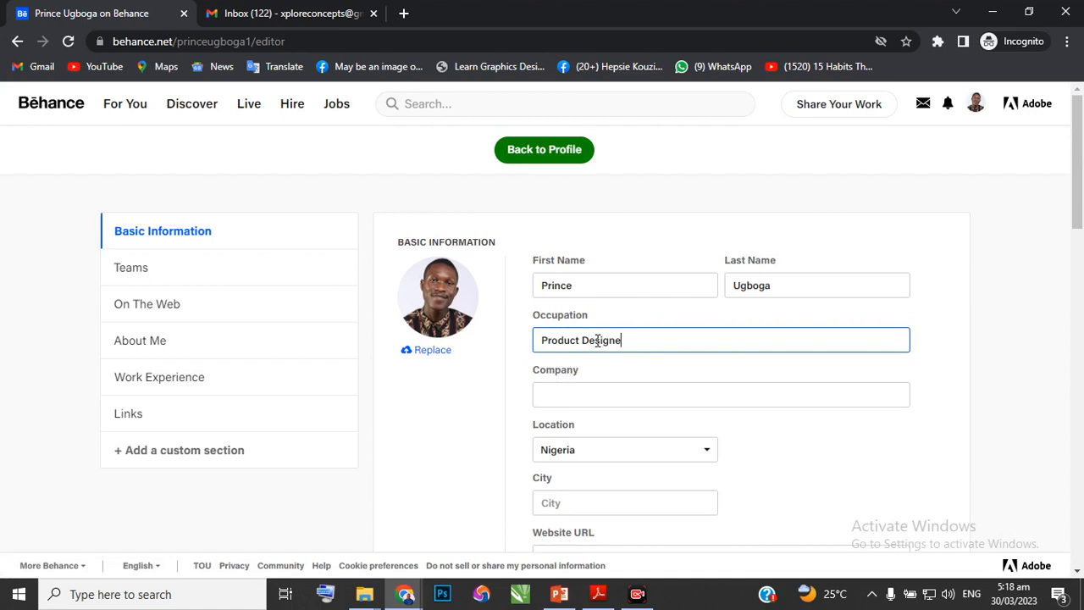
text(r)
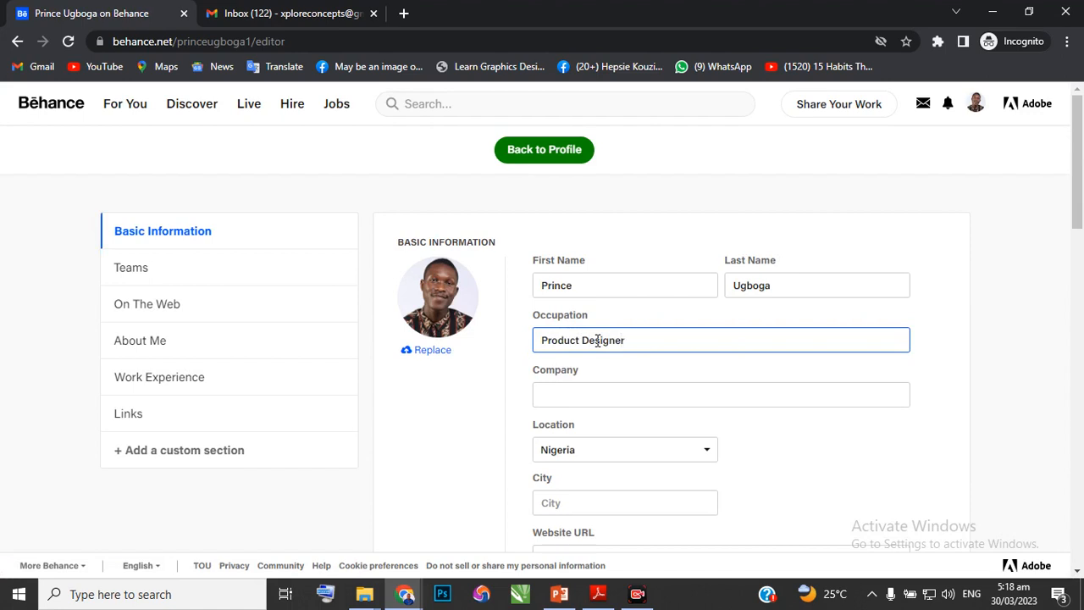
Step: Enter 'Xplore Design Studio' as the company
click(721, 395)
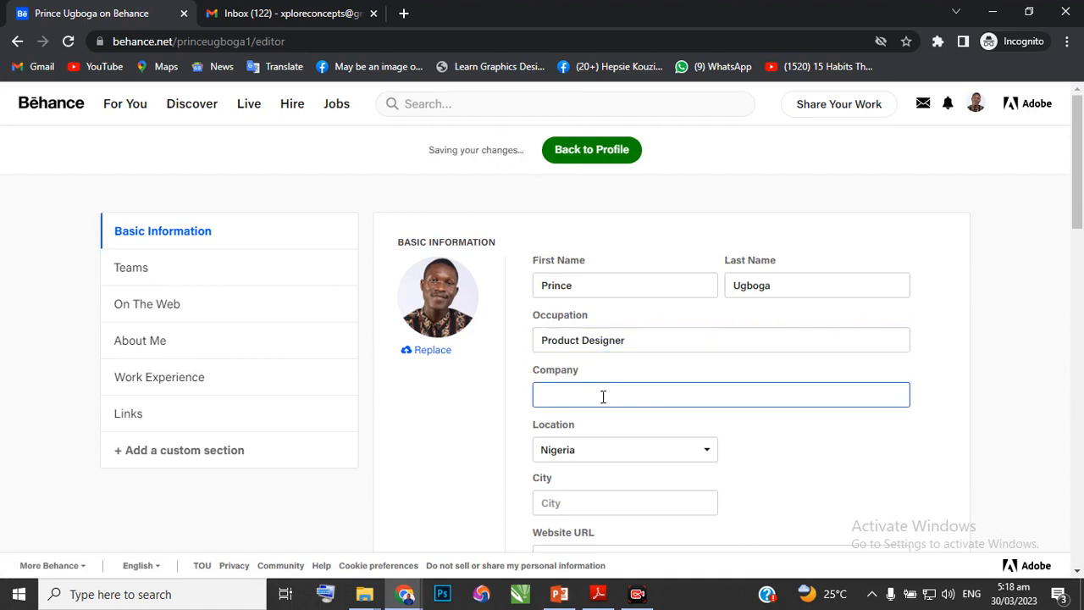
text(Xplore Desi)
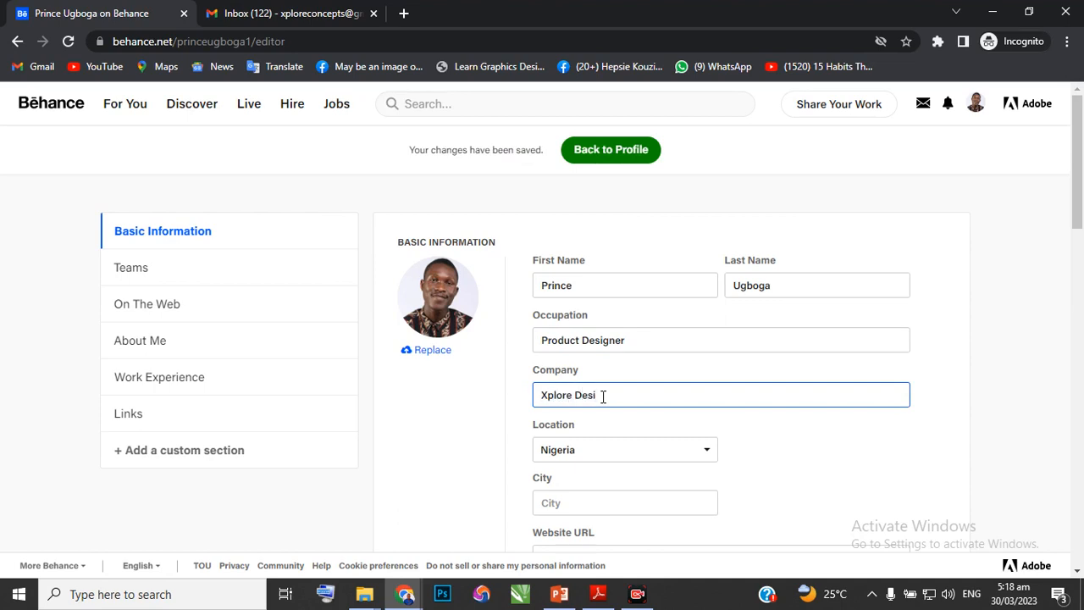
text(gn S)
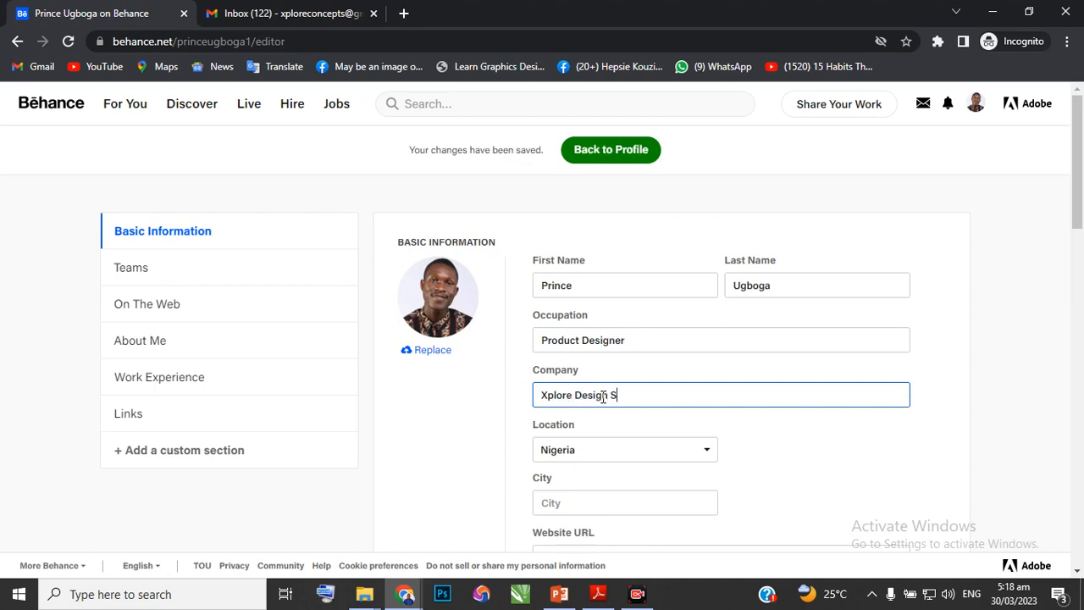
text(tudio)
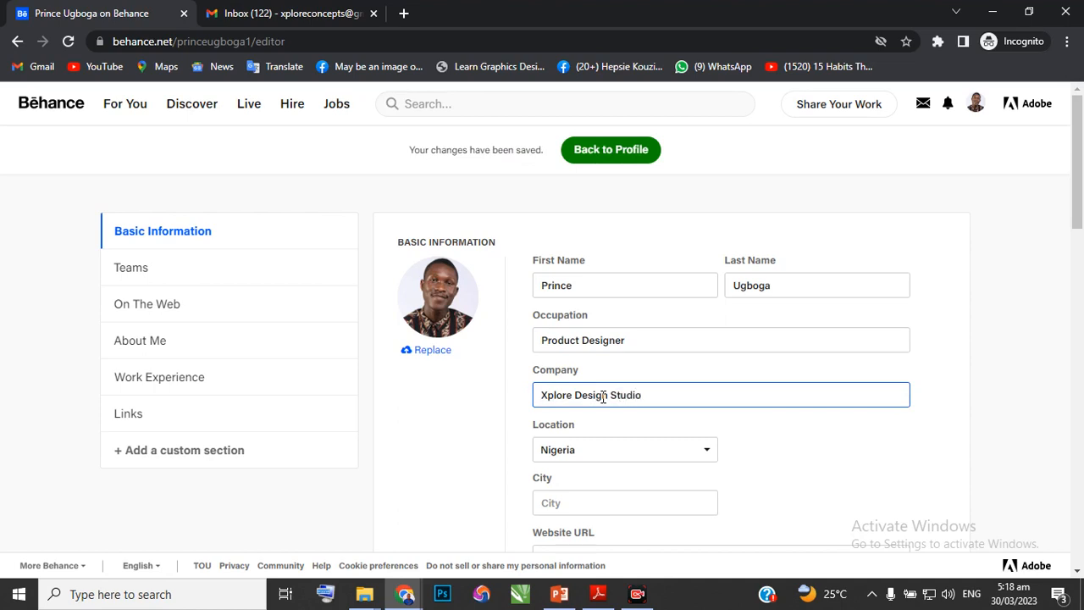
Step: Choose Port Harcourt from the city suggestions and save the basic info
scroll(down, 3)
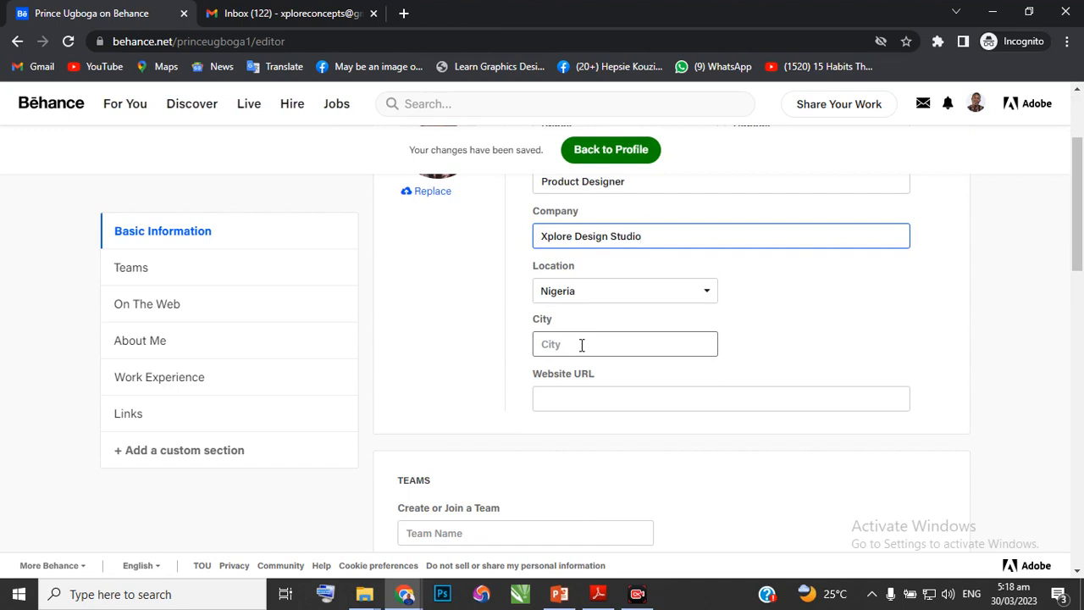
click(625, 344)
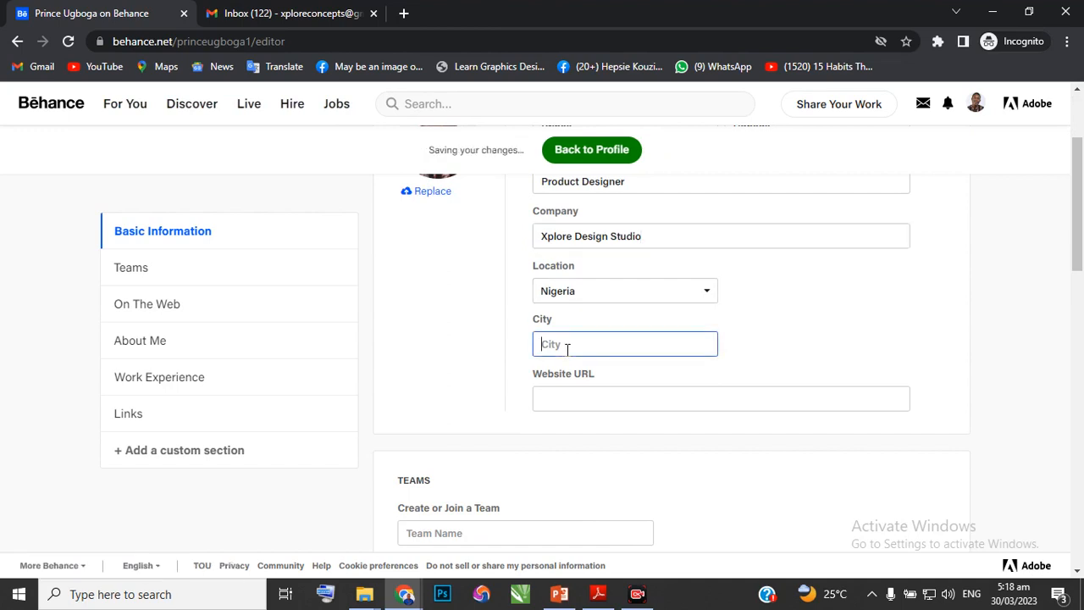
text(Port)
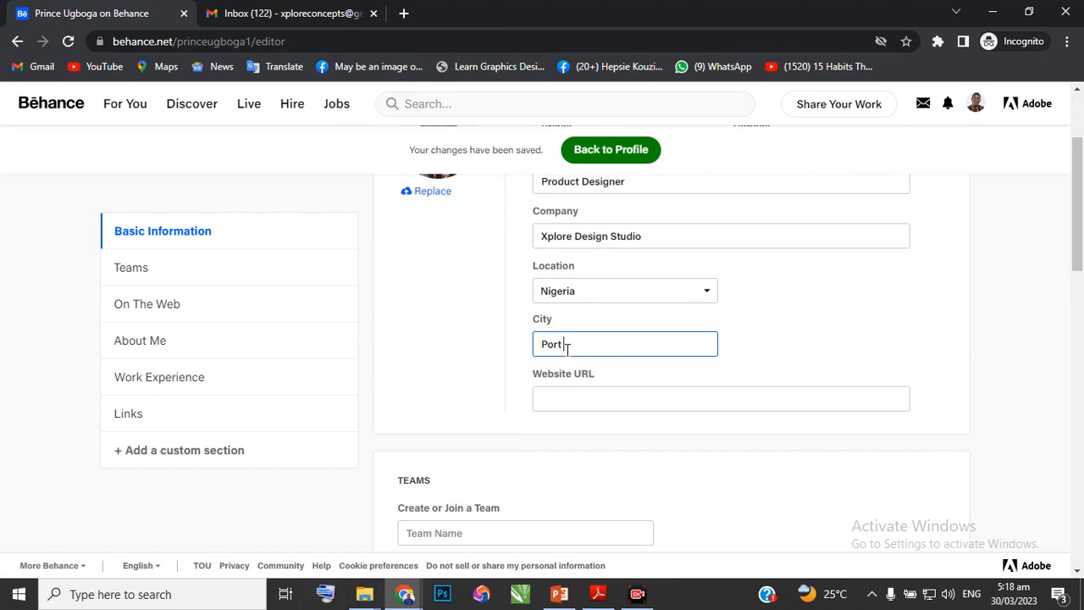
text(H)
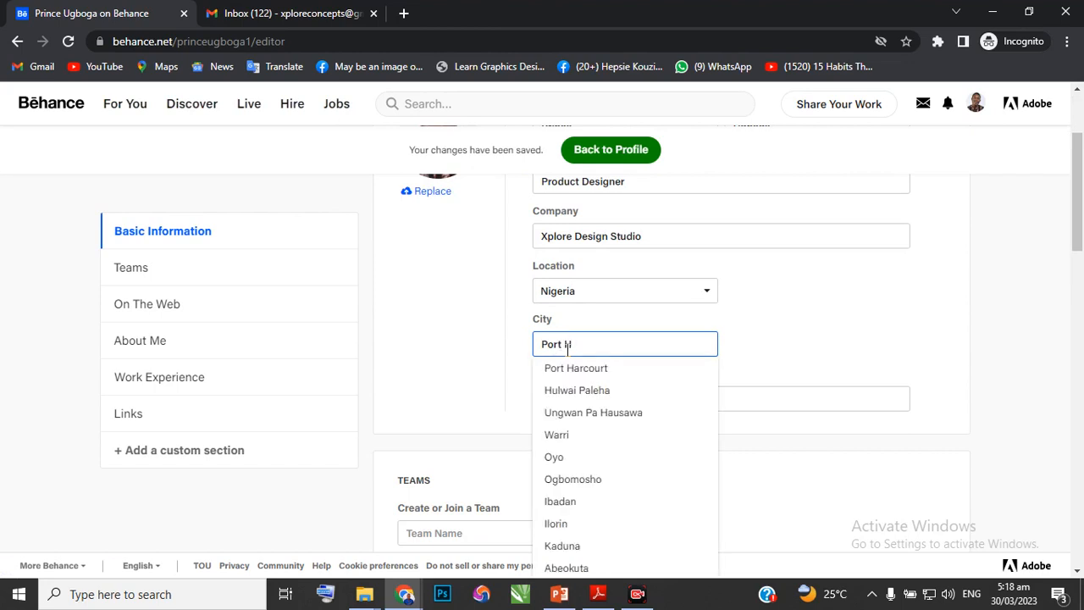
click(576, 367)
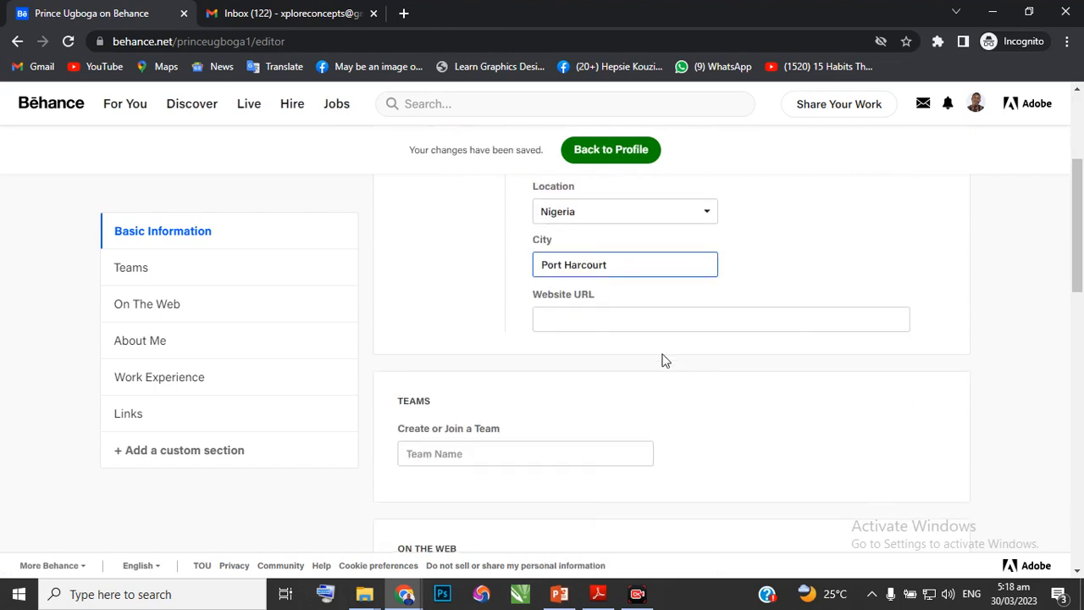
click(721, 319)
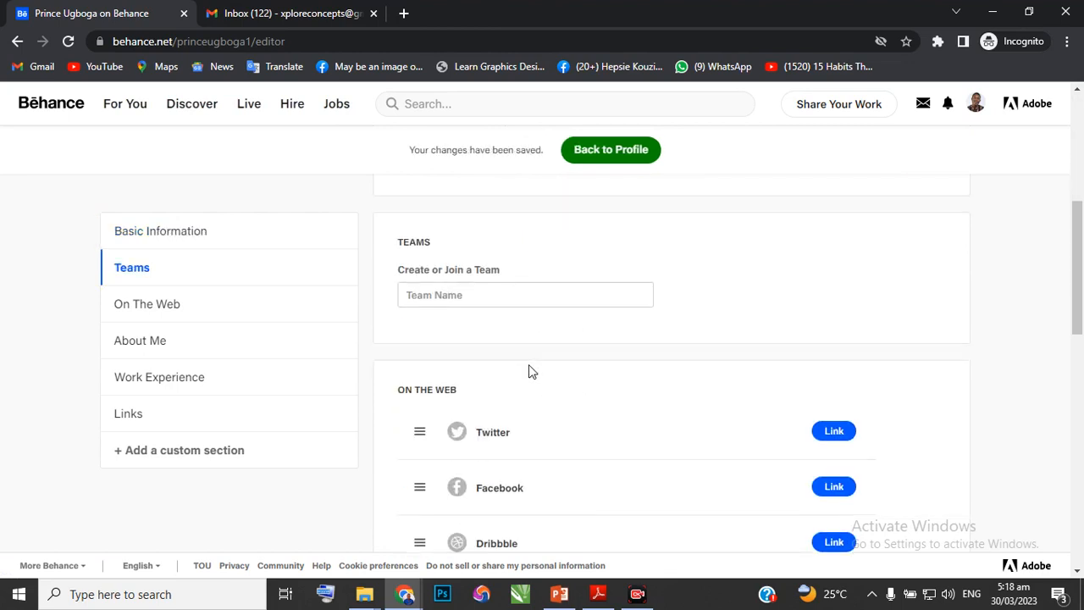
click(146, 304)
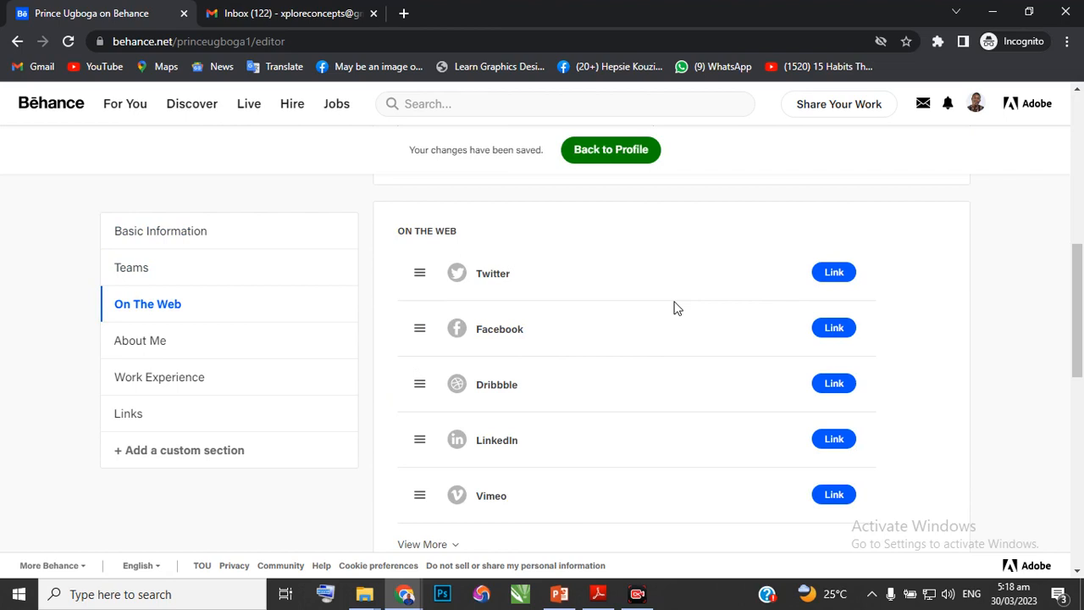
mouse_move(699, 294)
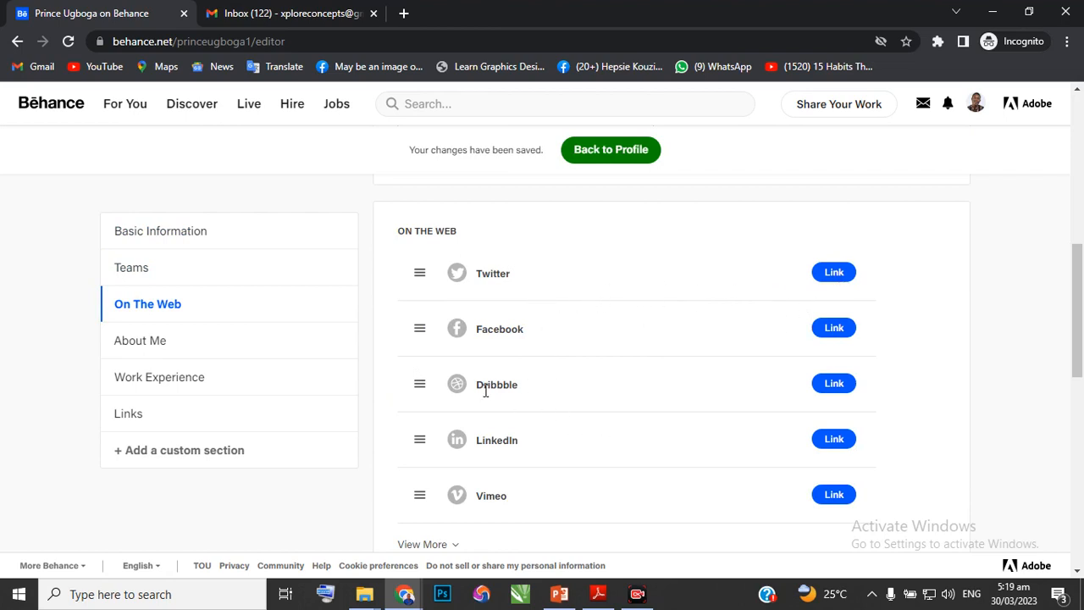
mouse_move(502, 333)
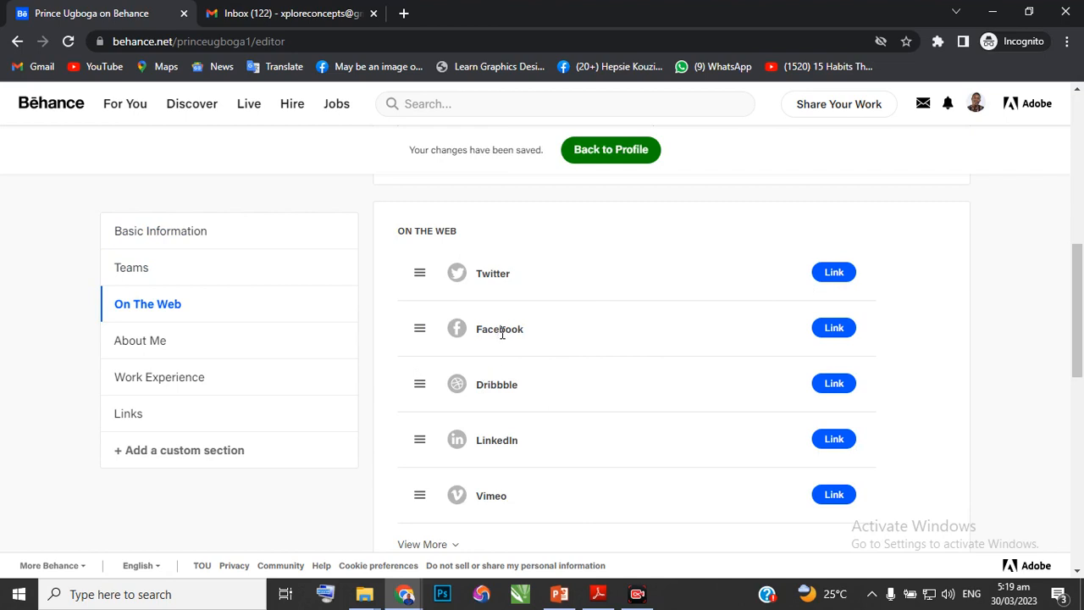
click(131, 266)
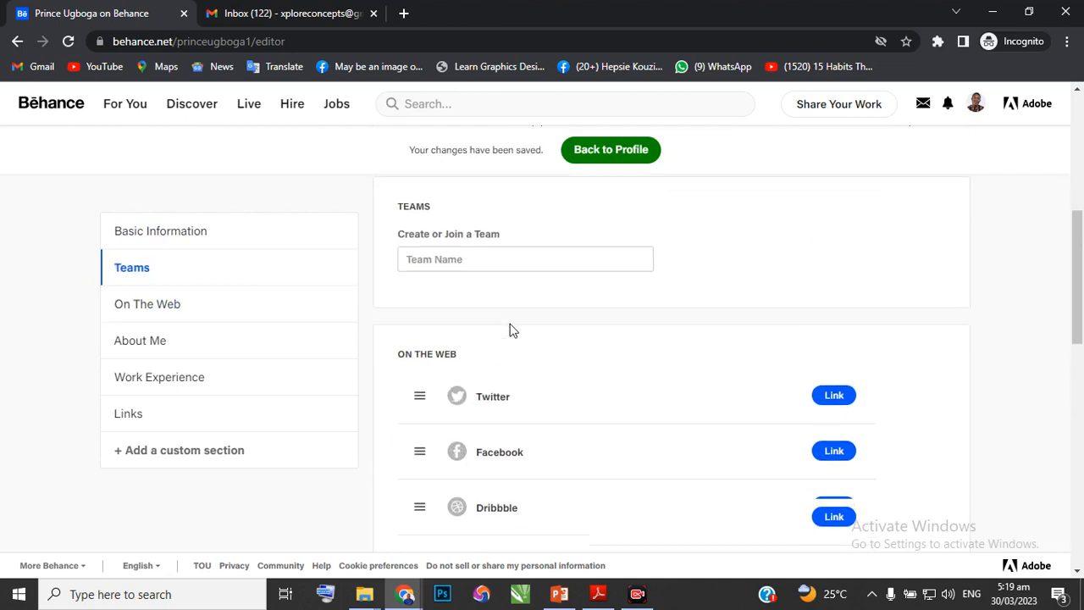
click(147, 303)
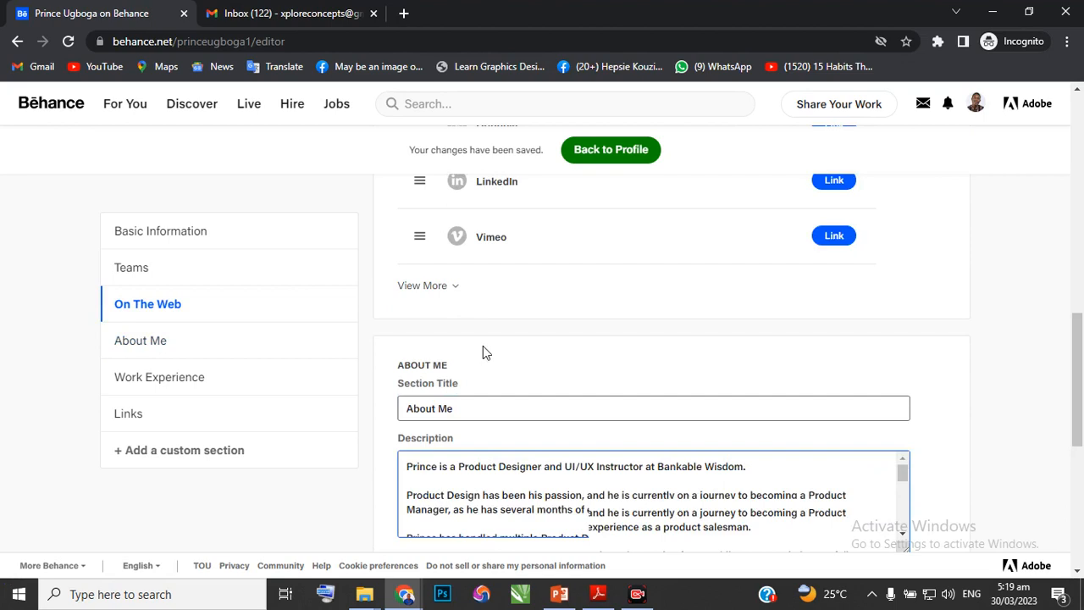
Step: Replace 'Bankable Wisdom' with 'Xplore Design' in the About Me description
click(140, 340)
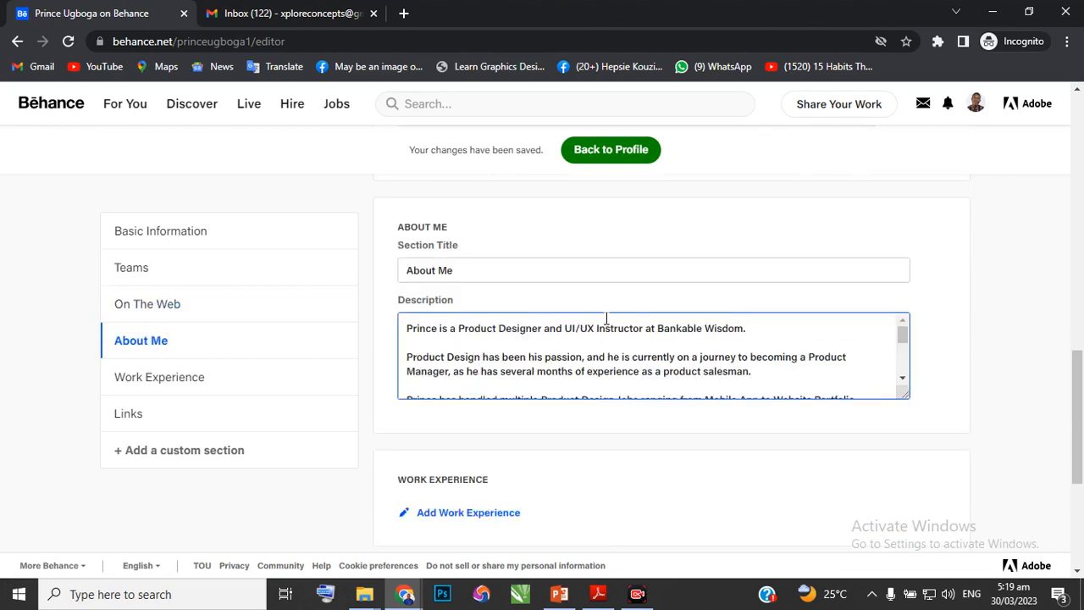
double_click(677, 328)
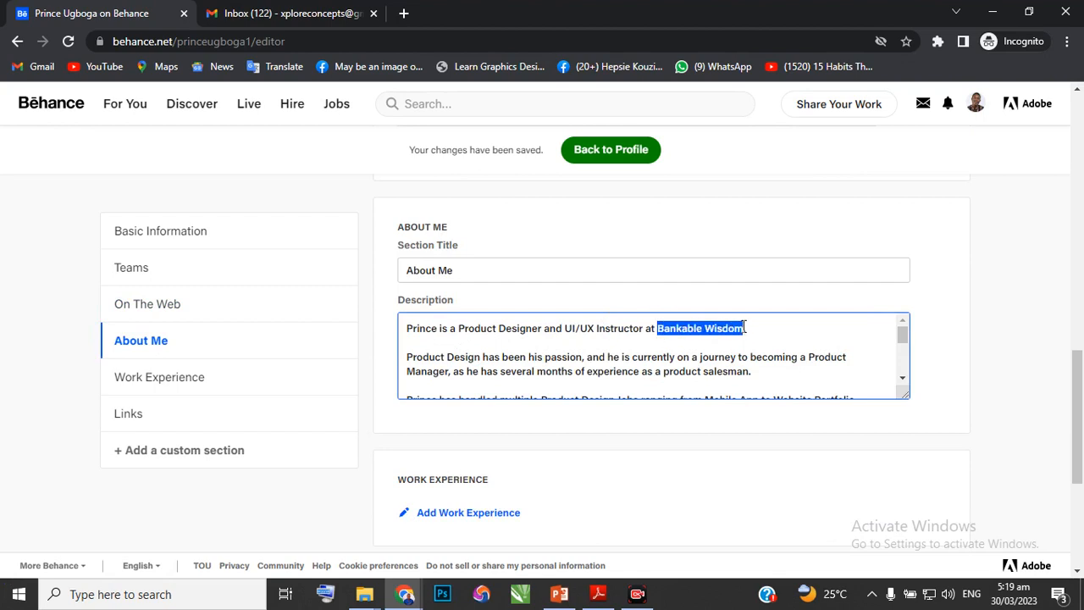
text(Xplore)
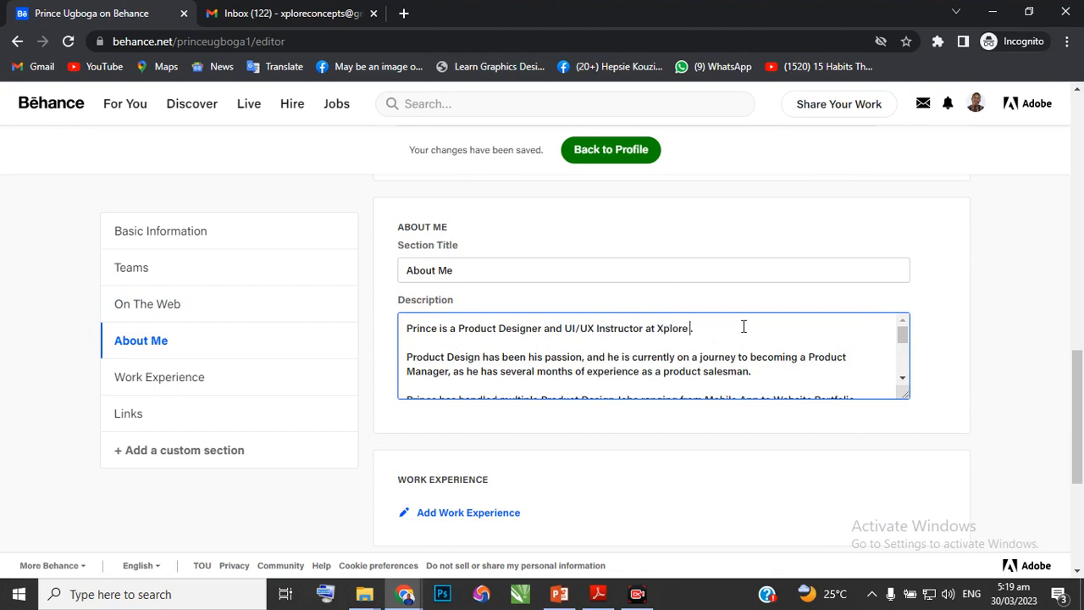
text(Design)
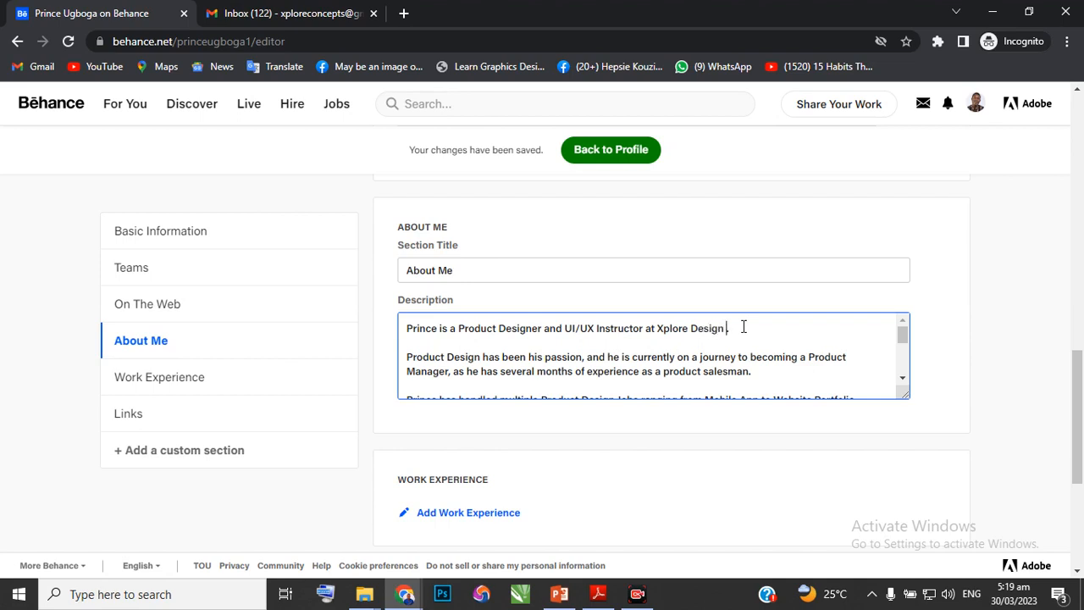
text(ST.)
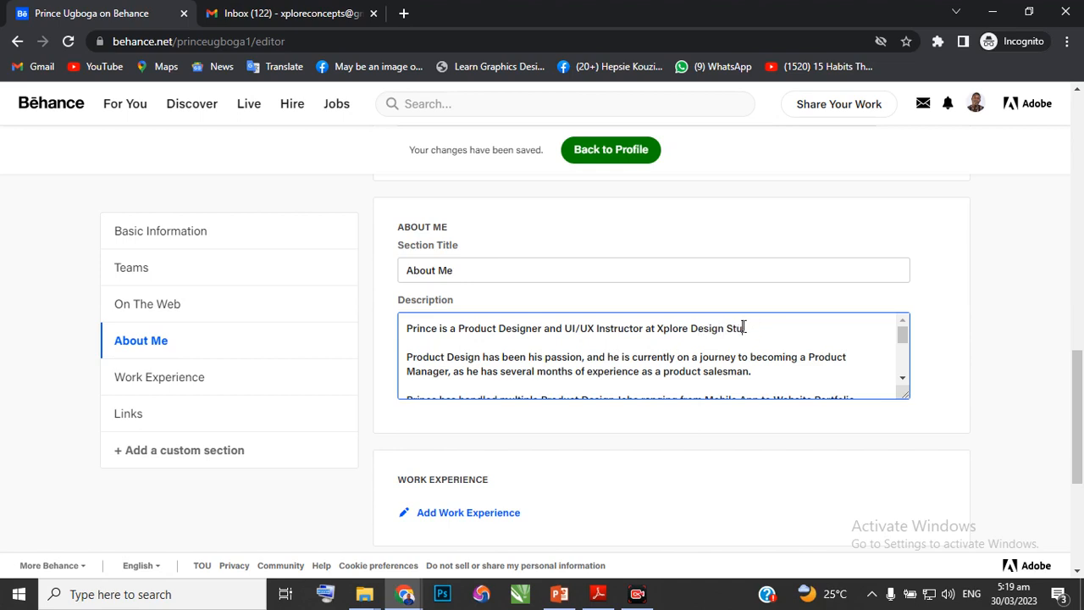
scroll(down, 3)
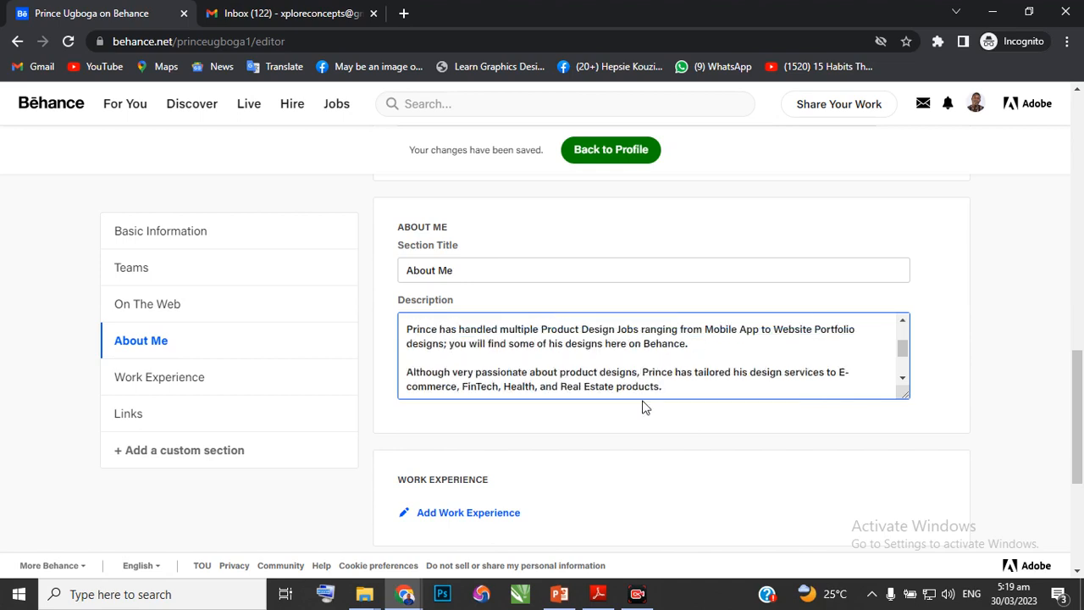
scroll(down, 3)
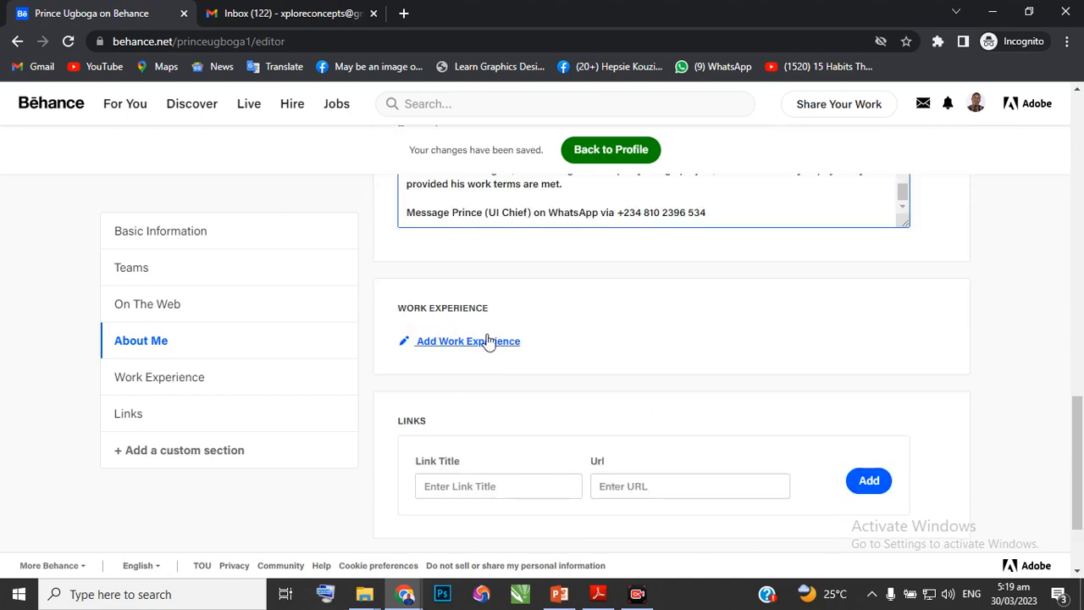
scroll(down, 3)
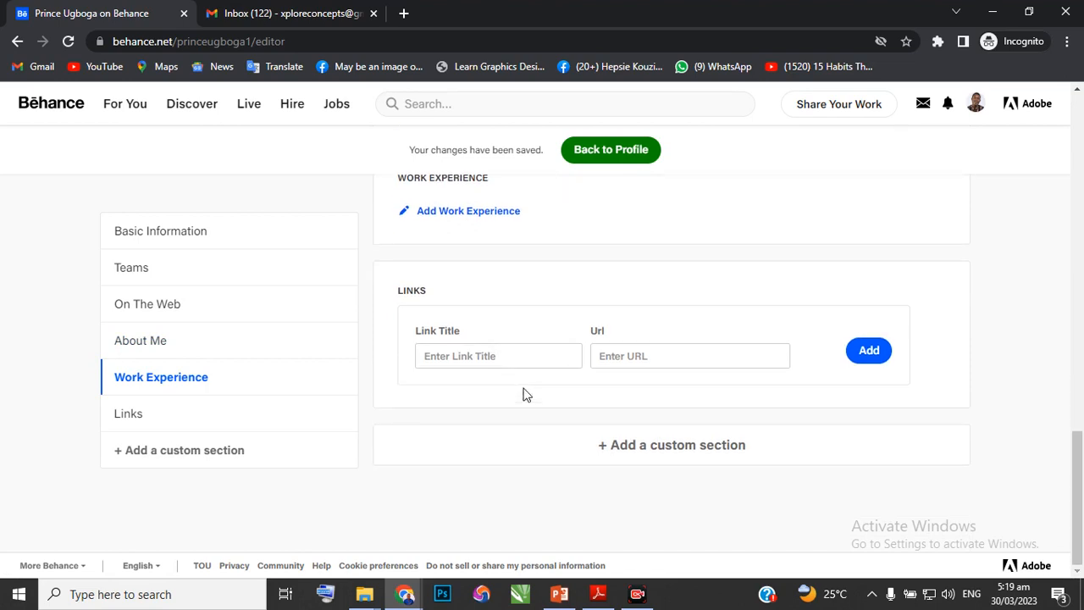
Step: Cancel the Leave site prompt, then go back to the public profile
click(140, 340)
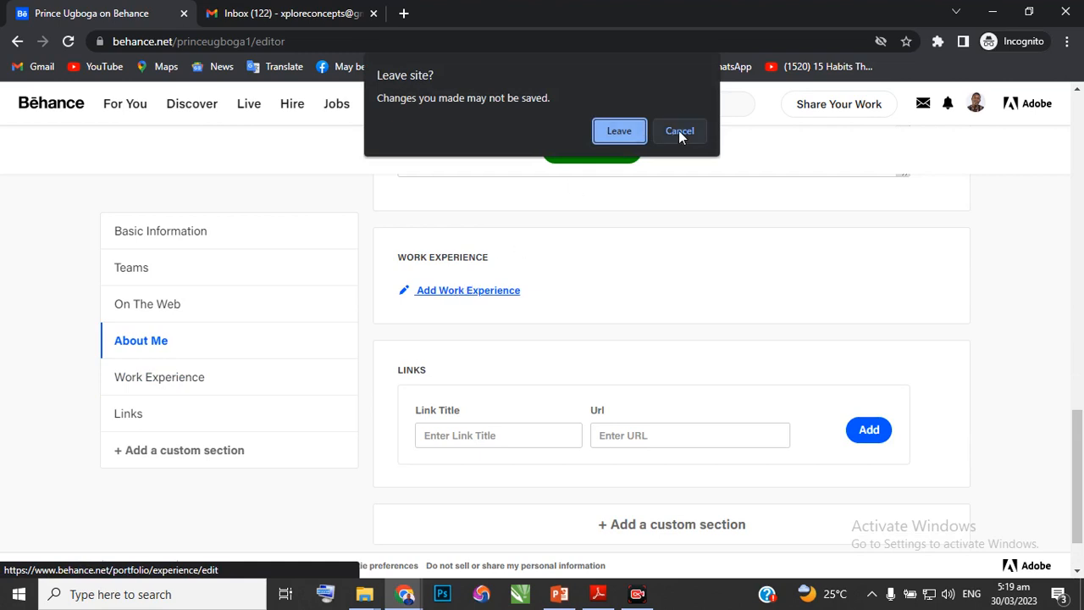
click(680, 130)
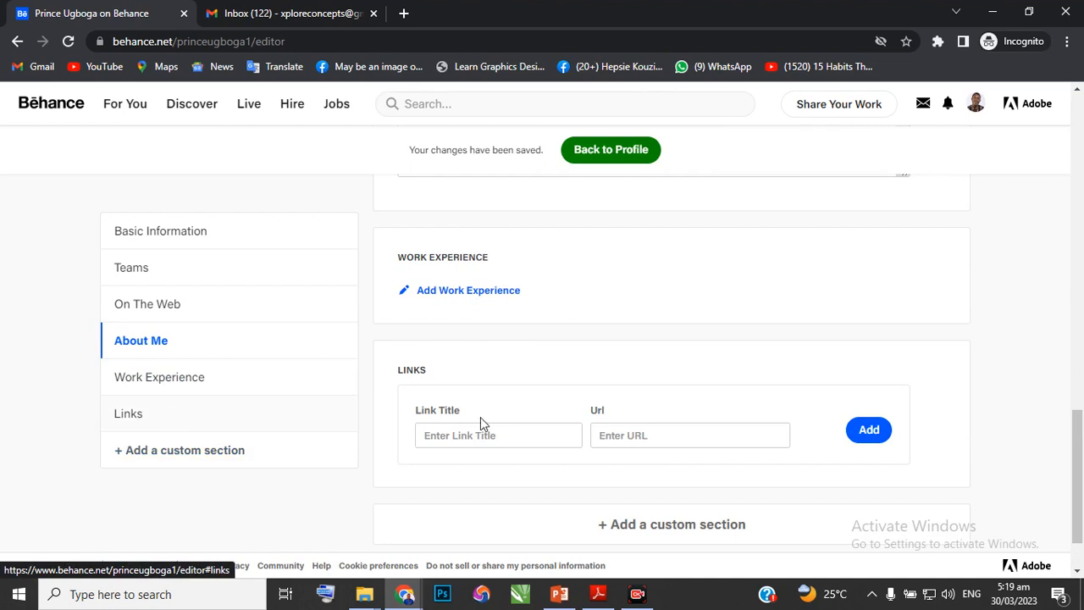
click(146, 304)
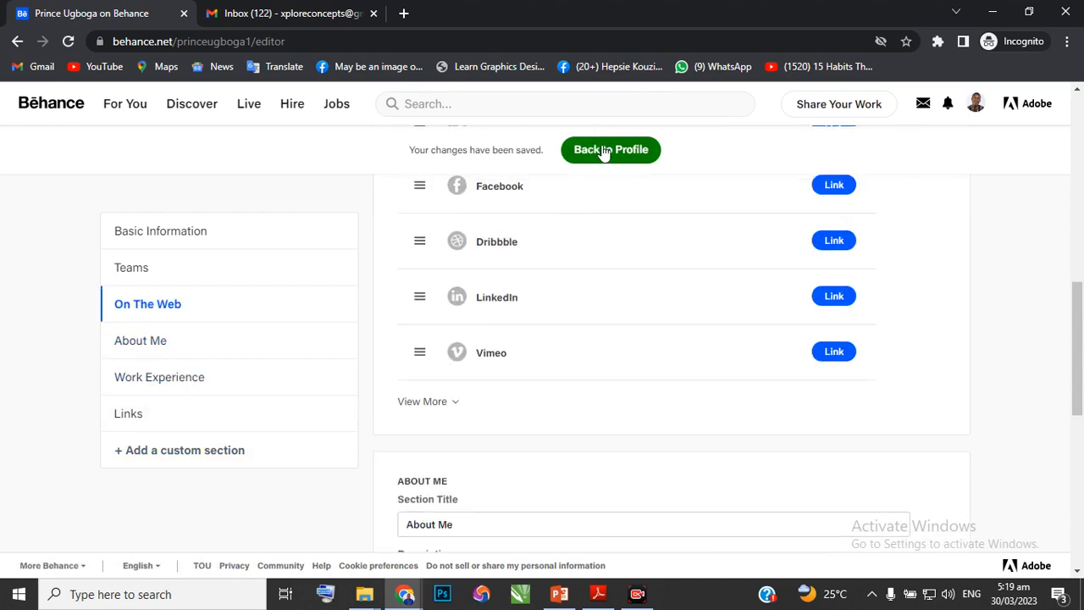
click(610, 149)
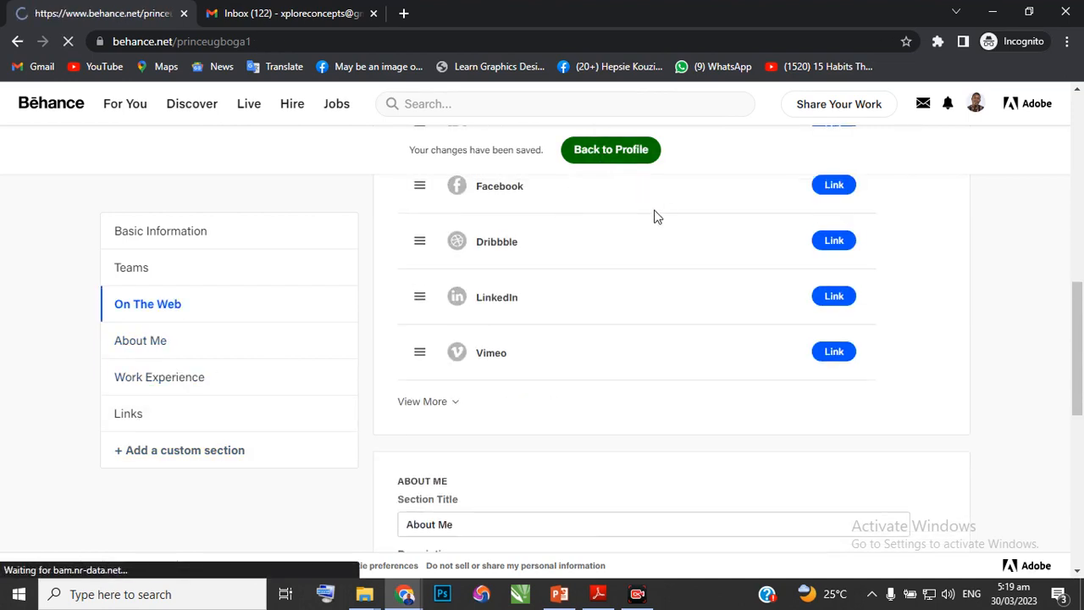
click(609, 149)
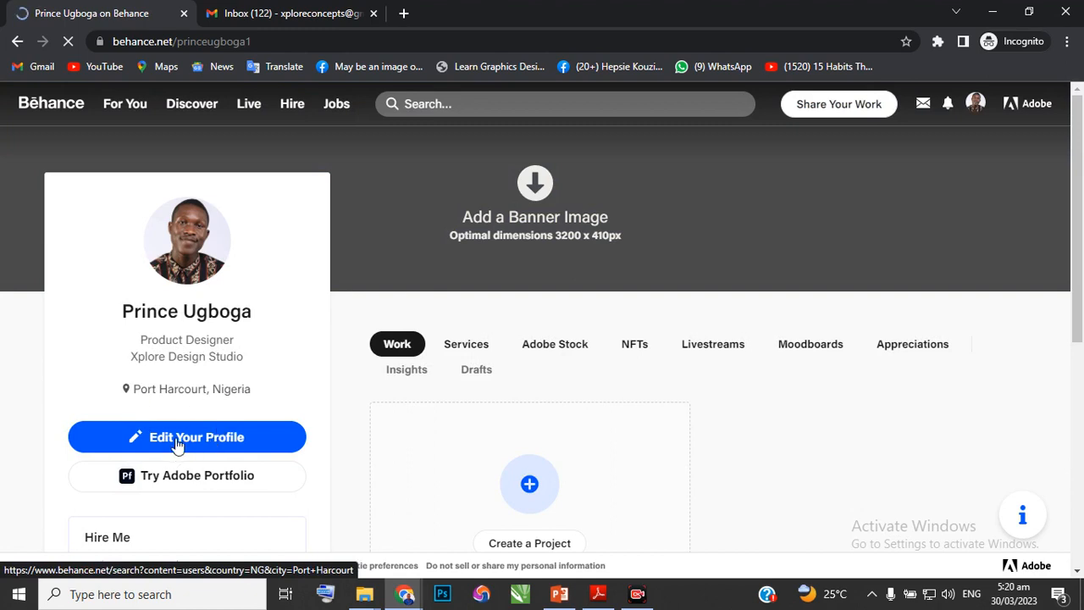
Step: Open the Profile Checklist and choose Create your first project
click(187, 437)
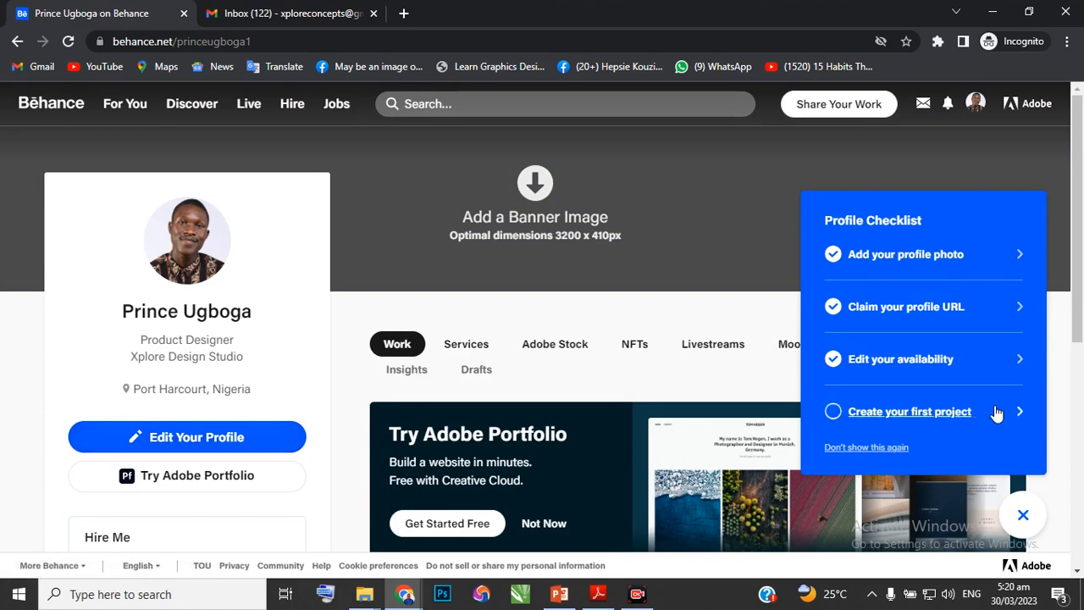
mouse_move(913, 421)
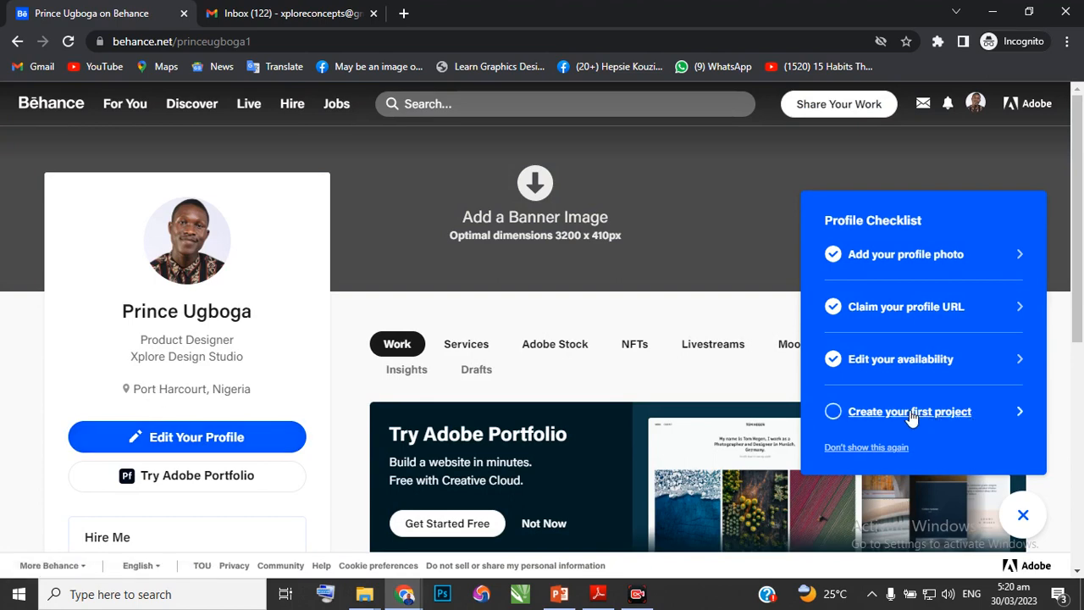
click(910, 411)
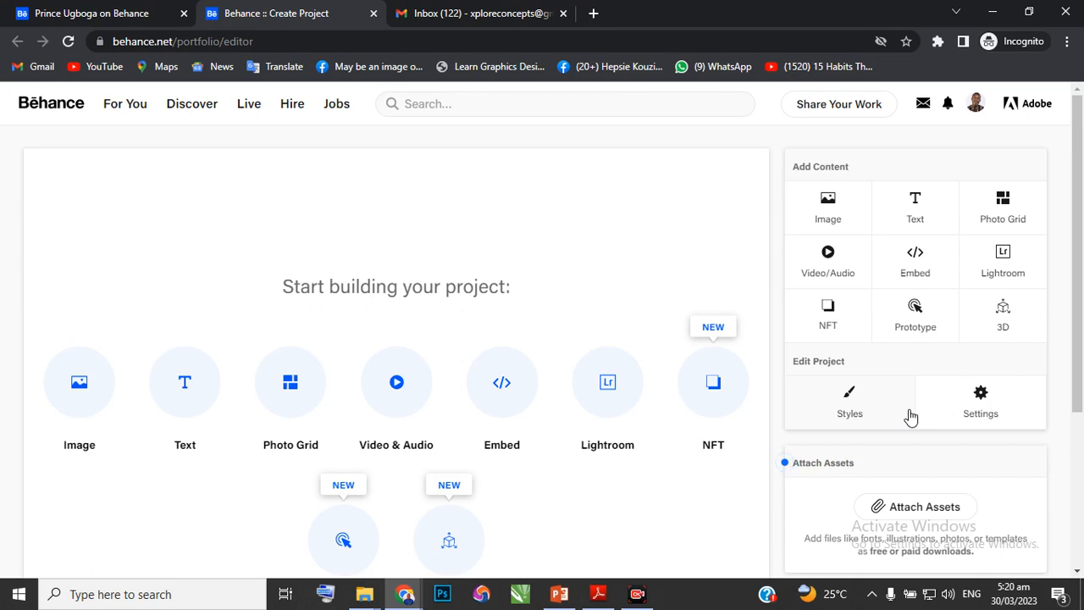
mouse_move(854, 367)
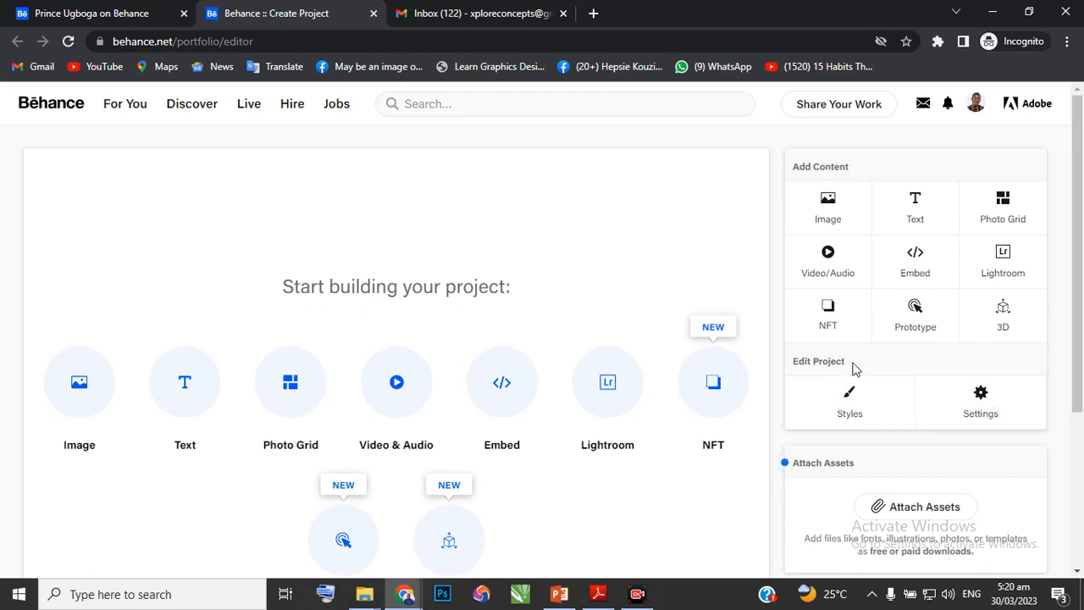
mouse_move(884, 569)
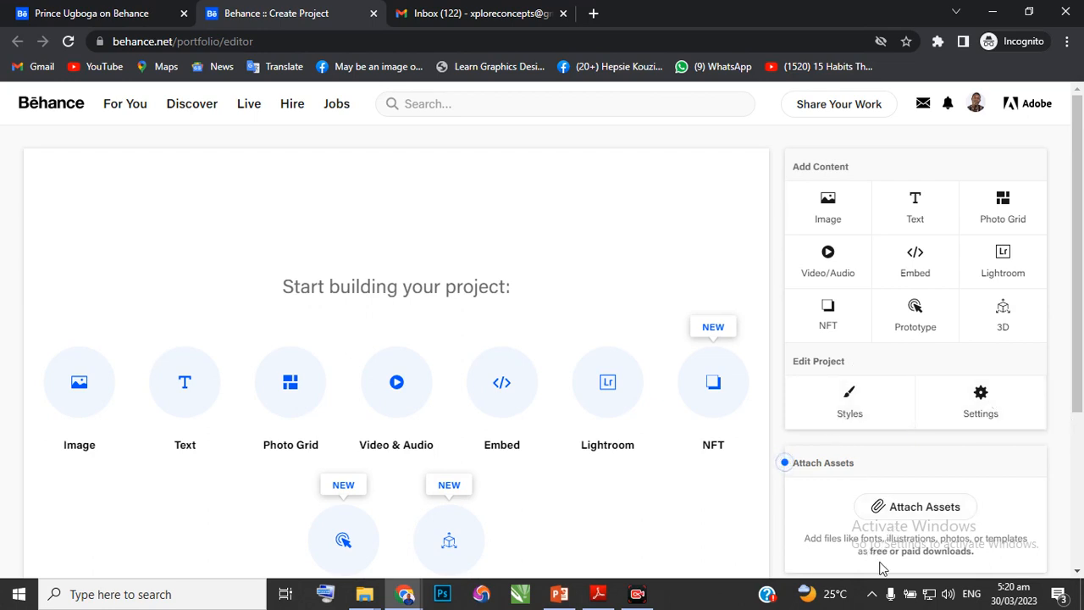
mouse_move(889, 128)
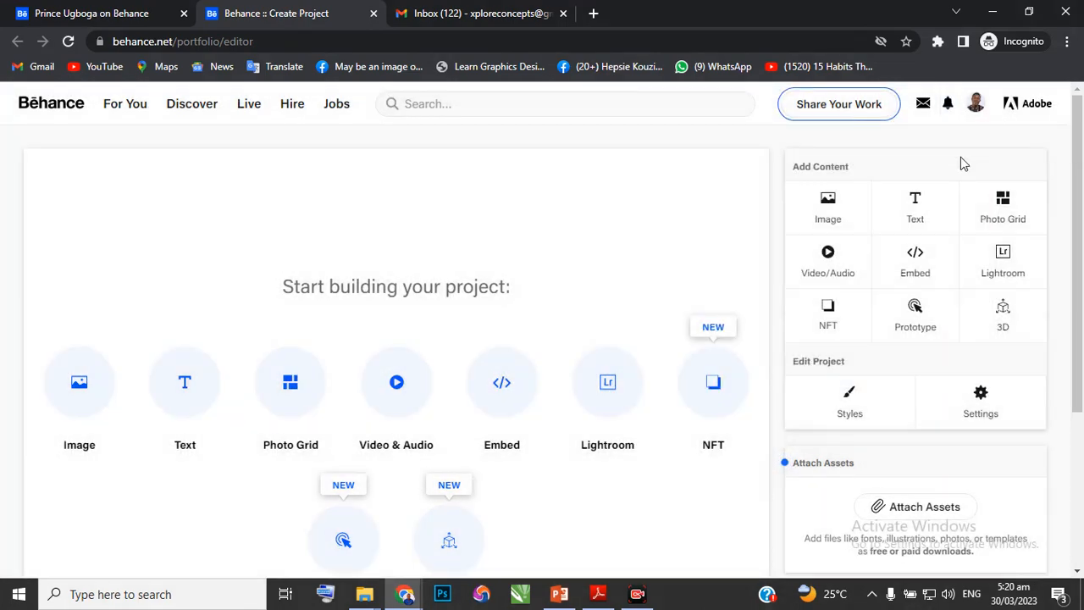
Step: Return to the Behance profile page through the account menu
click(947, 103)
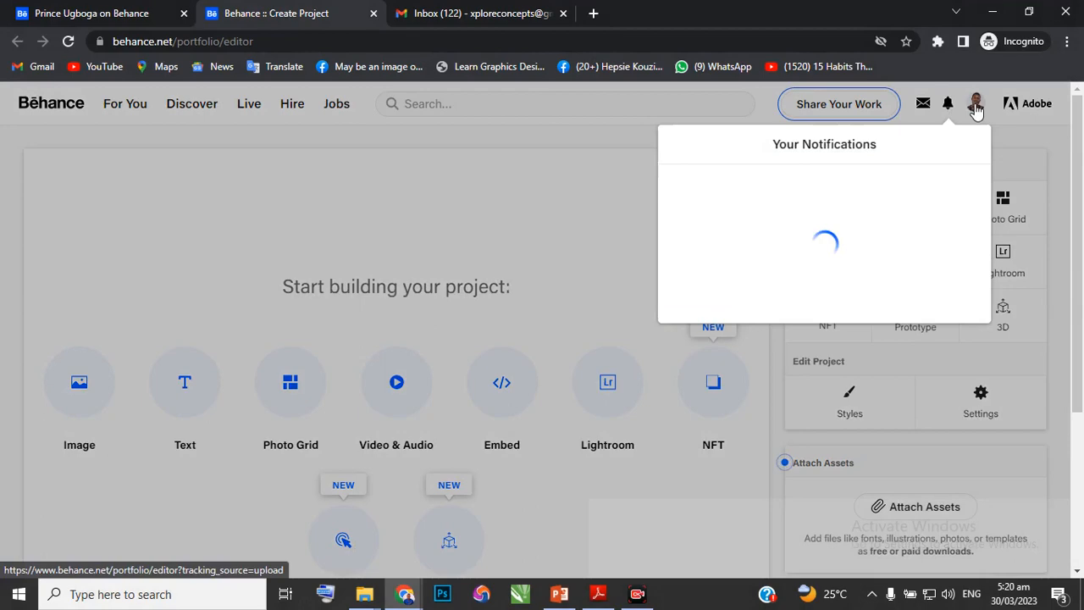
click(975, 103)
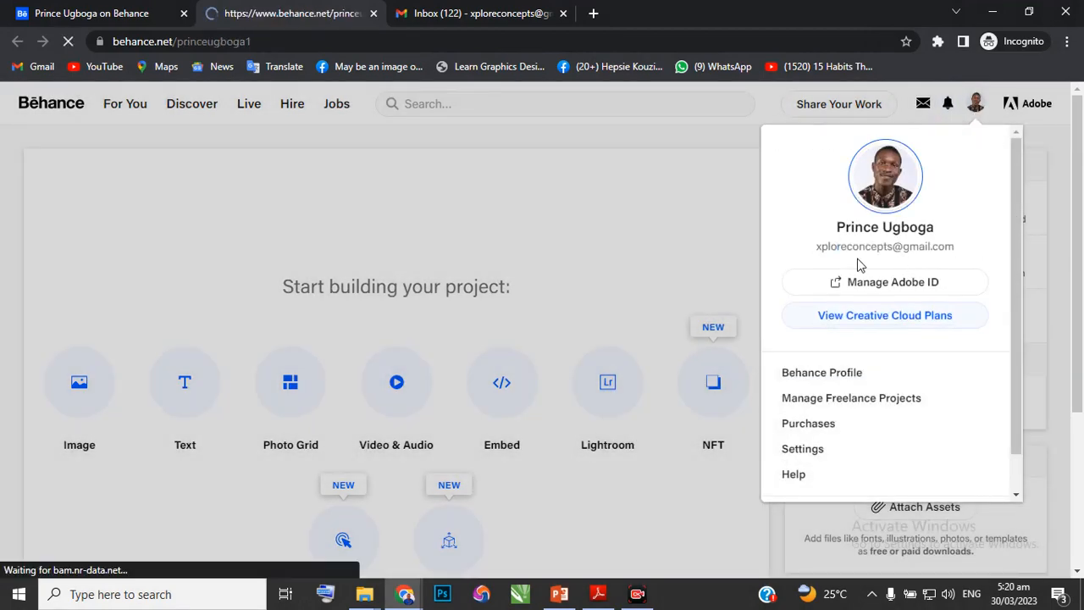
click(821, 372)
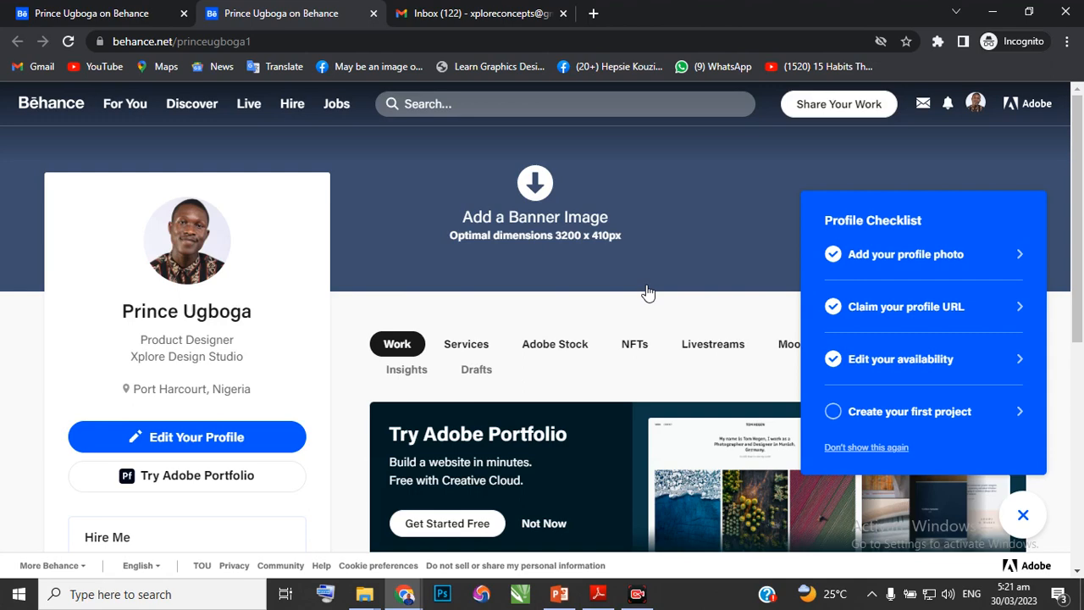
mouse_move(665, 314)
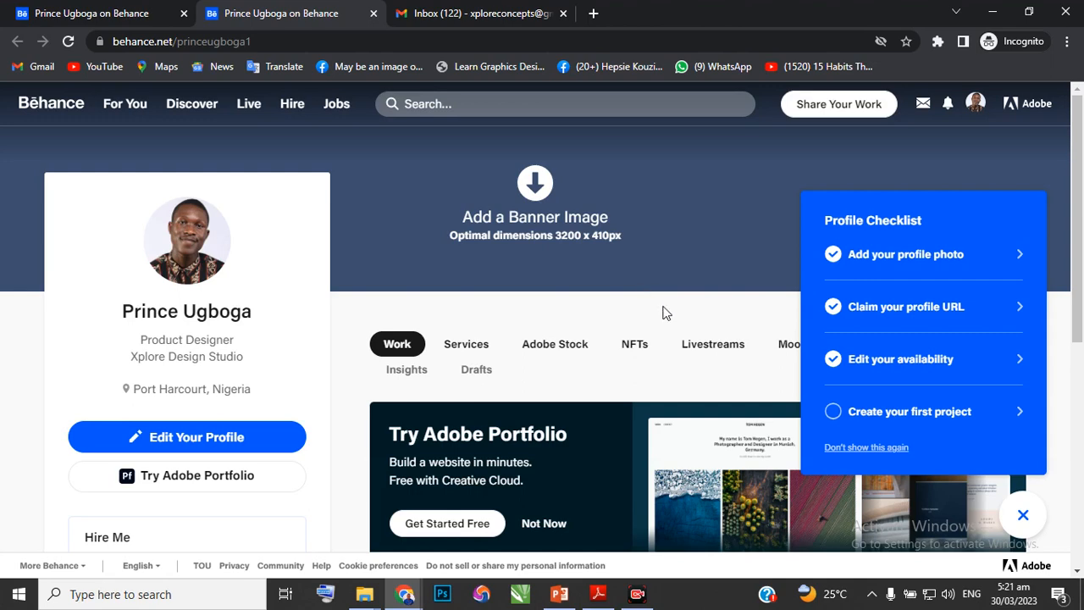
Step: Select Don't show this again on the Profile Checklist
scroll(down, 3)
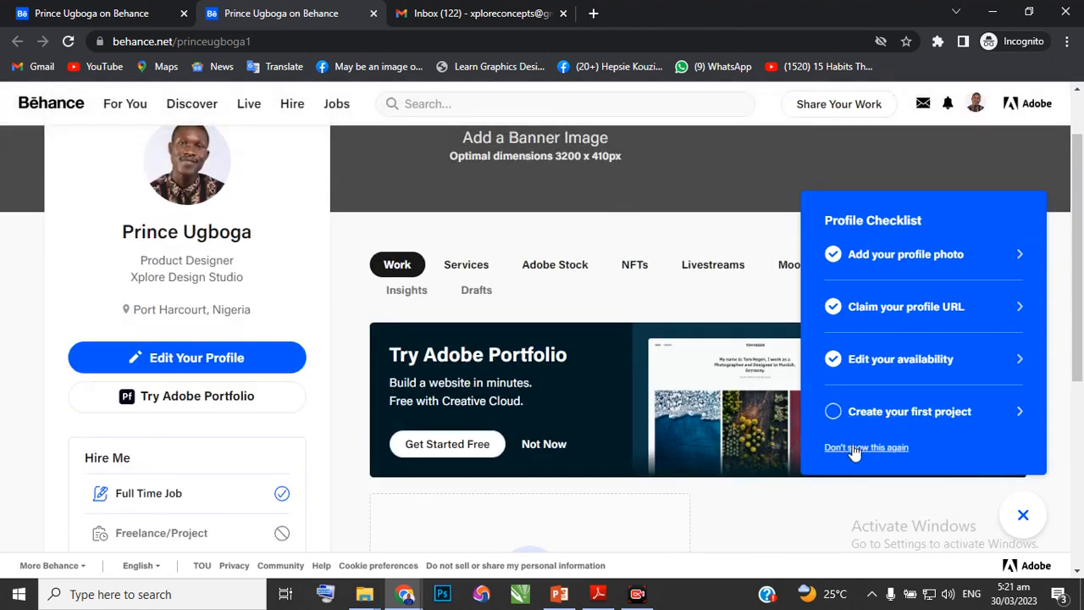
click(866, 447)
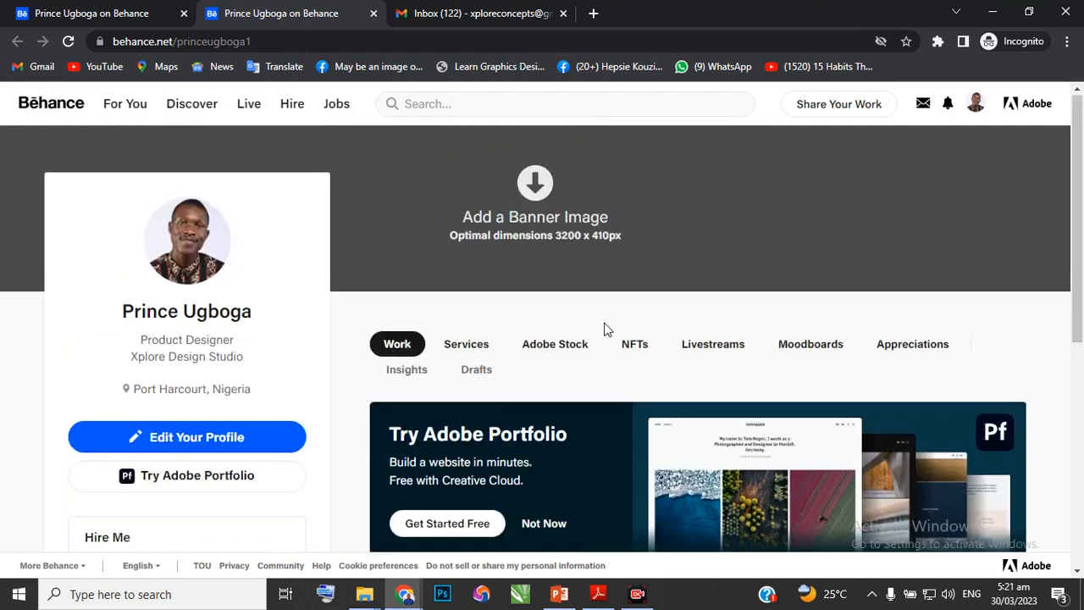
mouse_move(708, 383)
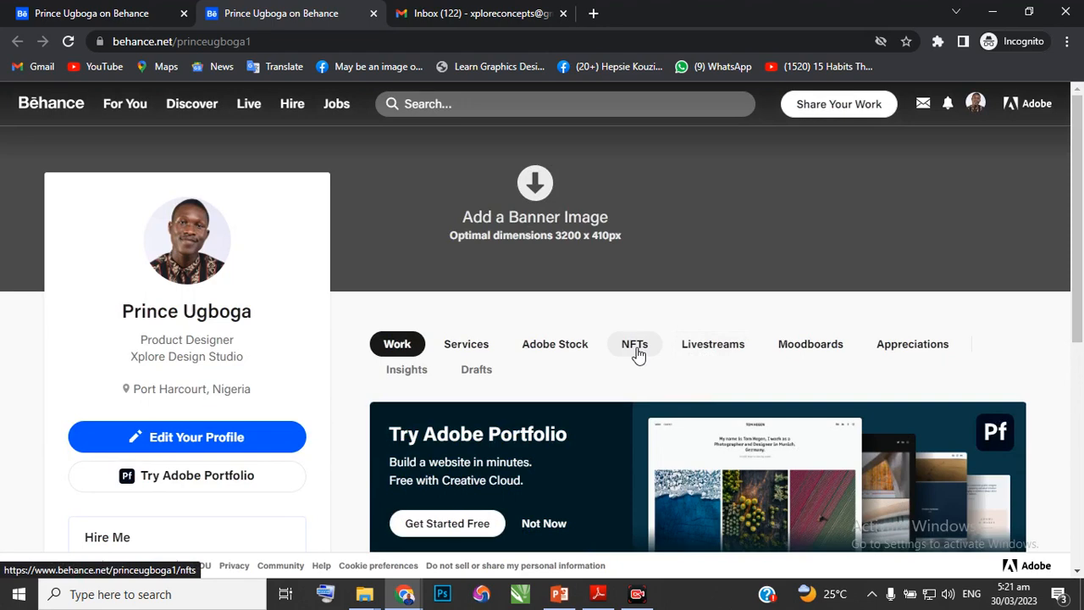
mouse_move(554, 344)
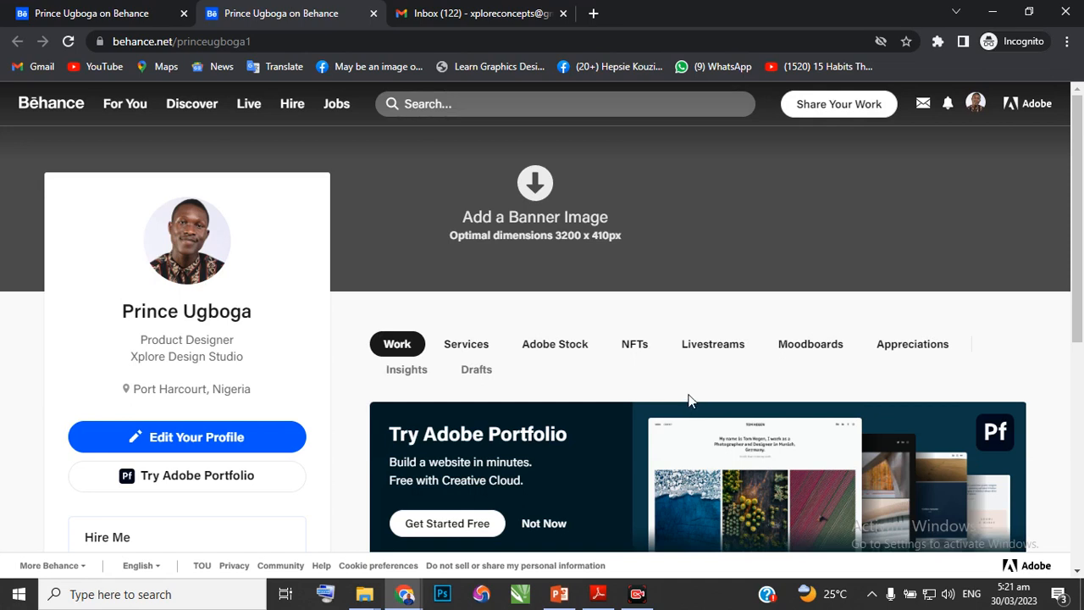
mouse_move(690, 392)
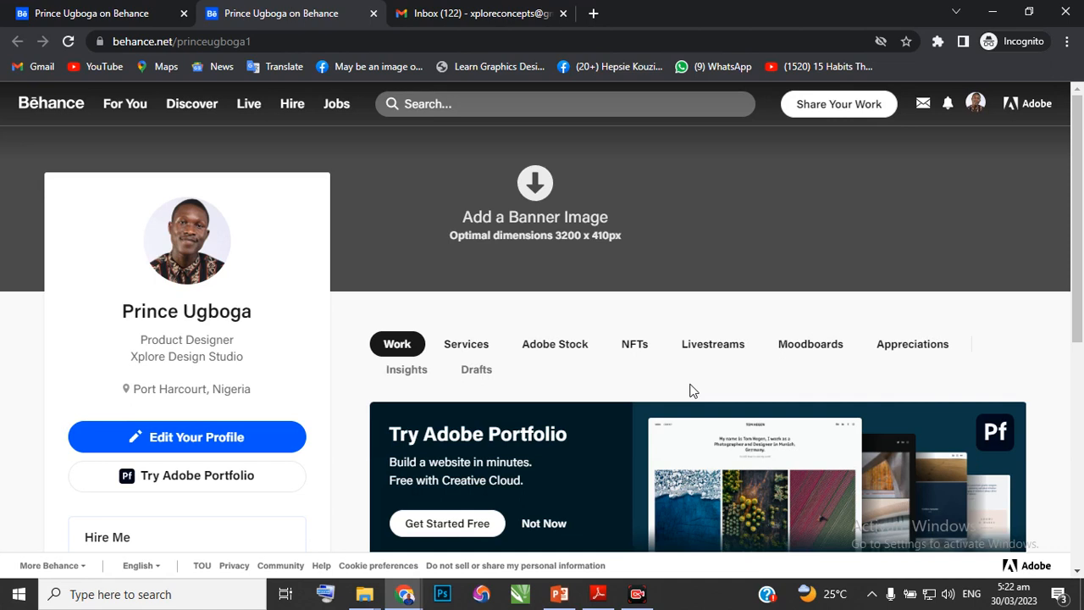
mouse_move(535, 222)
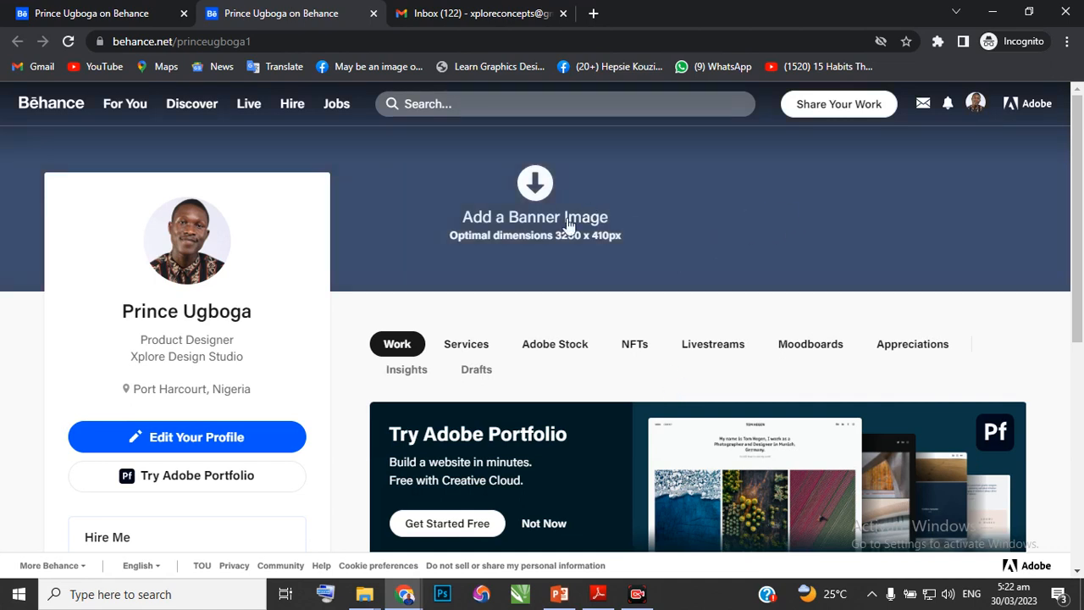
mouse_move(601, 250)
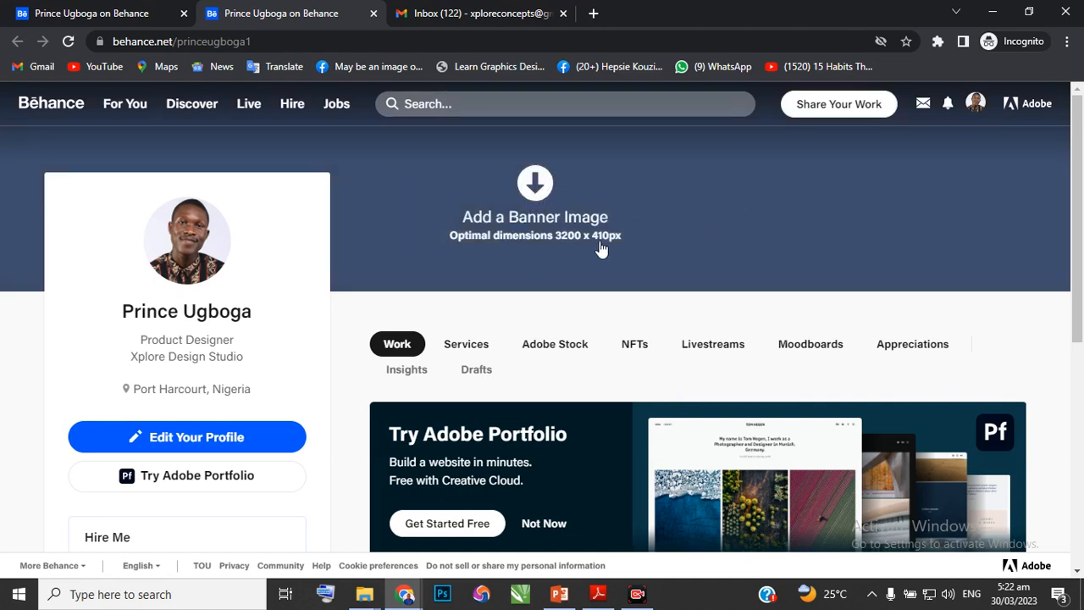
mouse_move(611, 268)
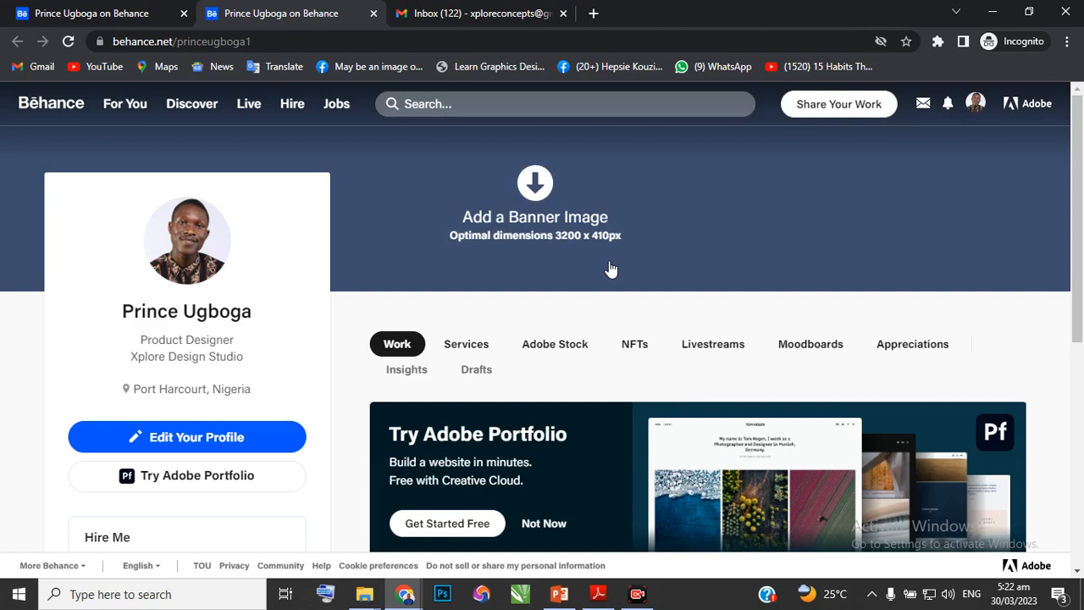
mouse_move(624, 271)
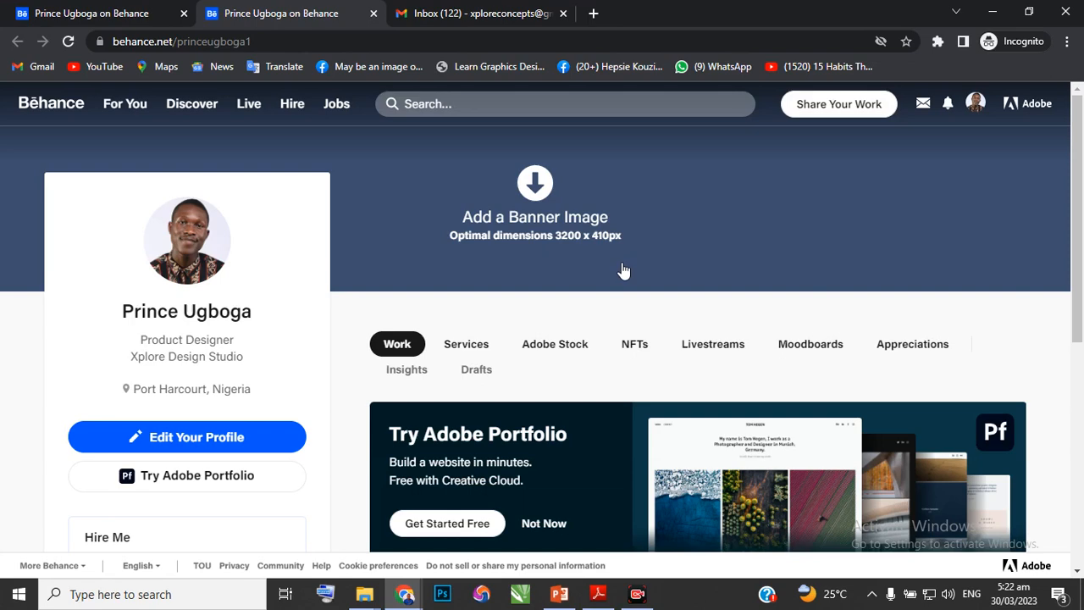
mouse_move(653, 282)
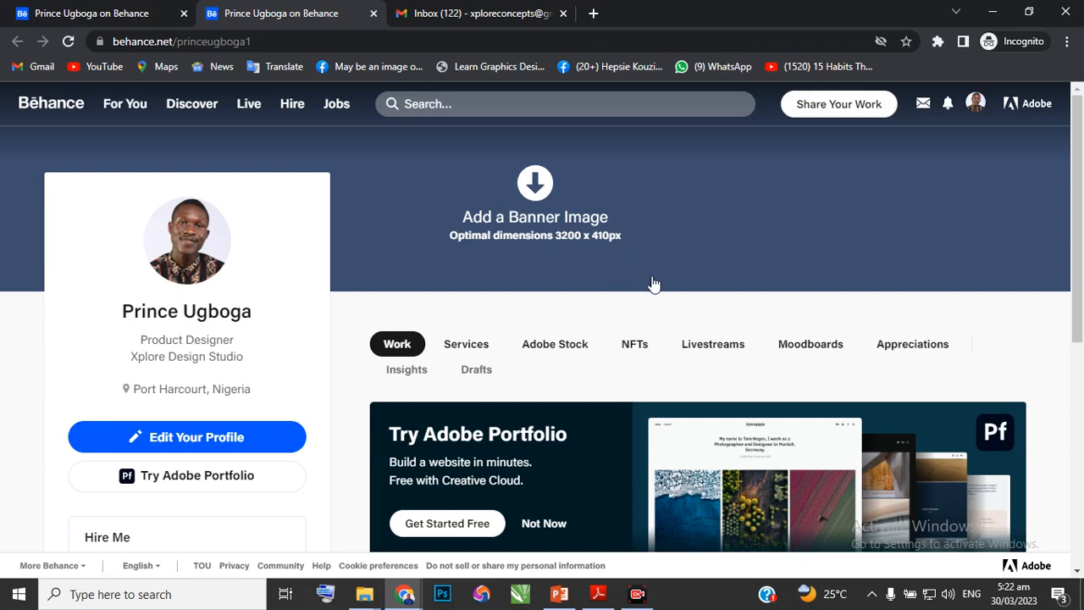